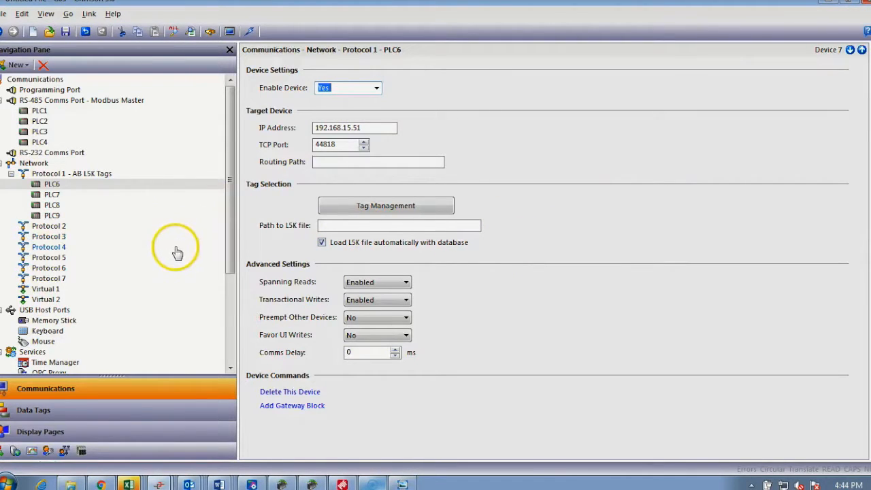
pyautogui.moveTo(106, 136)
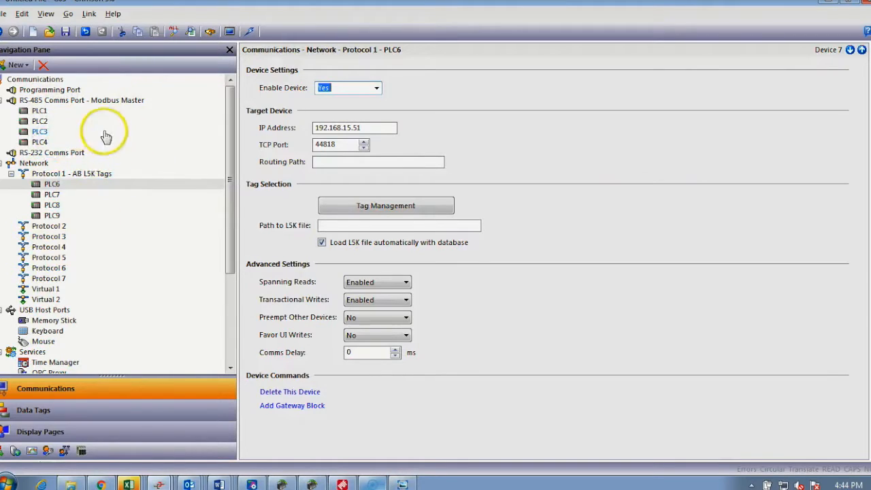
pyautogui.moveTo(131, 199)
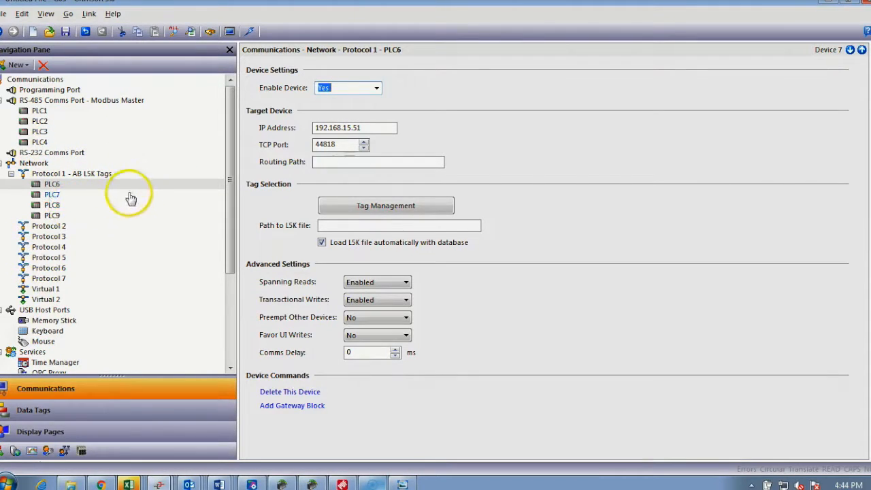
pyautogui.moveTo(120, 188)
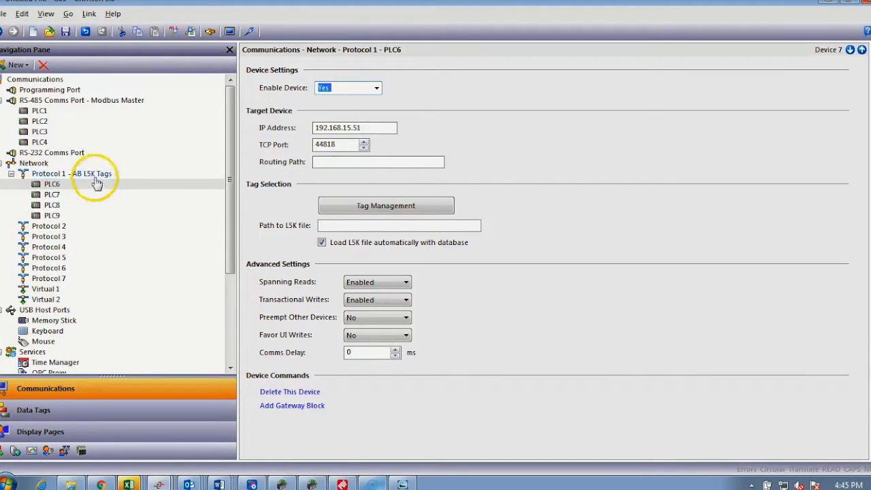
pyautogui.moveTo(57, 188)
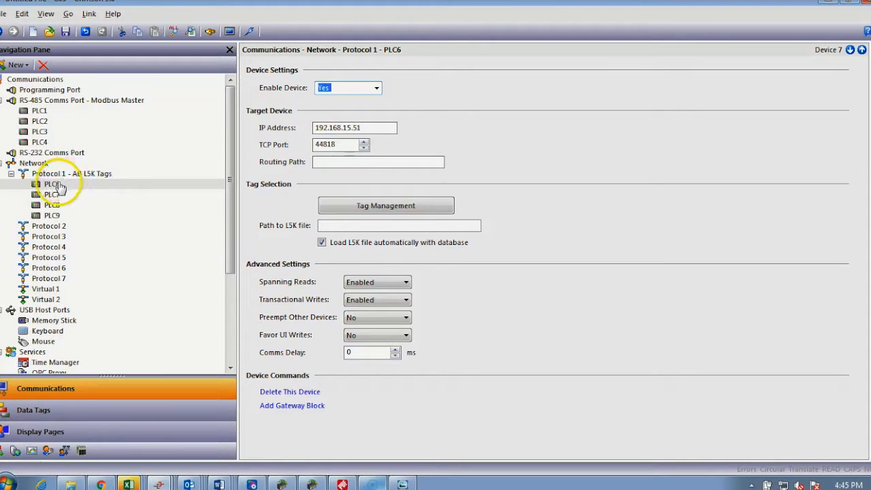
# Import the Surface_Crusher L5K tag file into PLC6's Tag Management.
pyautogui.click(52, 193)
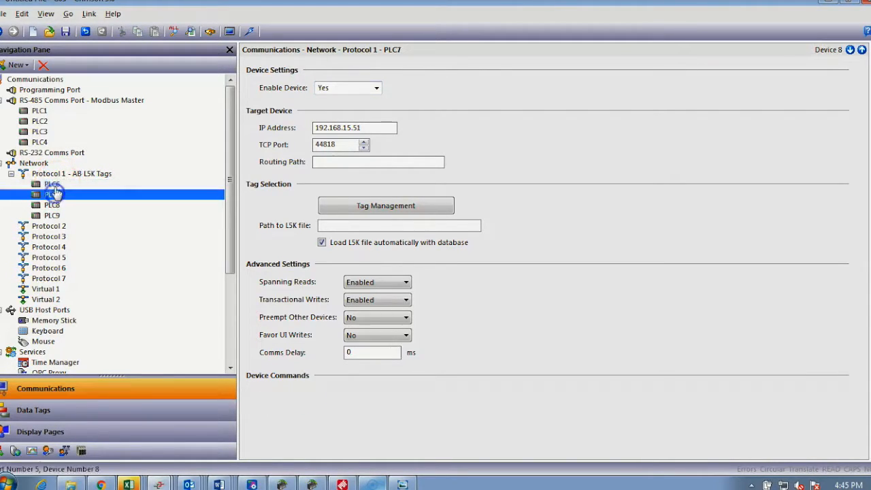
pyautogui.click(51, 184)
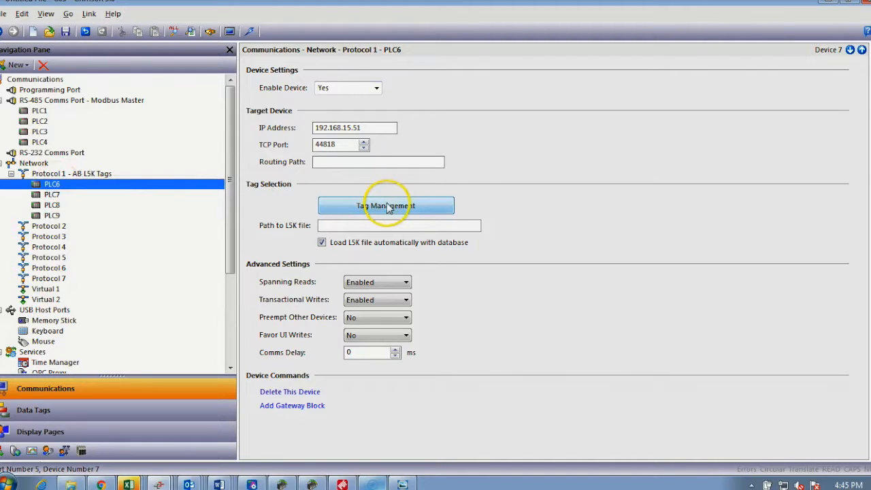
pyautogui.click(386, 206)
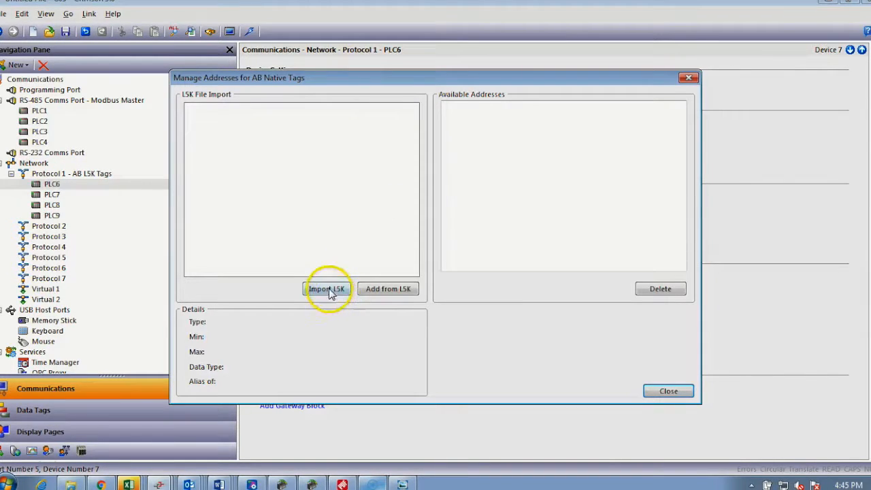
pyautogui.click(327, 289)
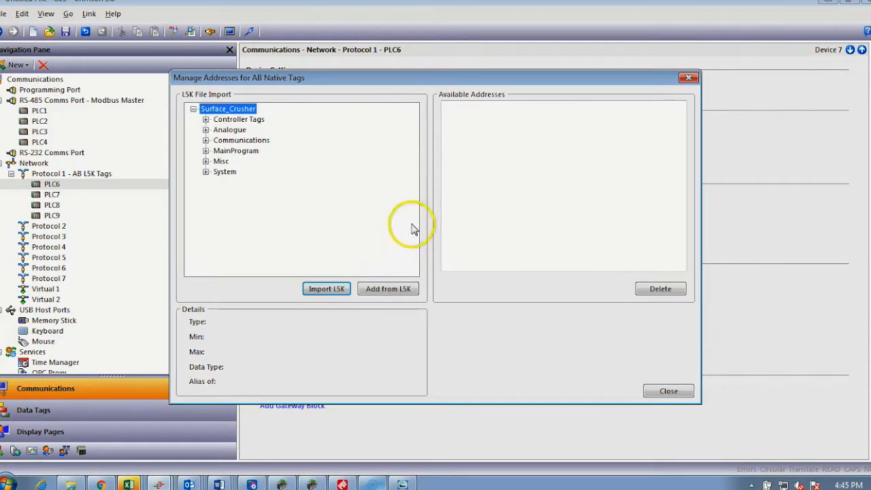
pyautogui.moveTo(207, 119)
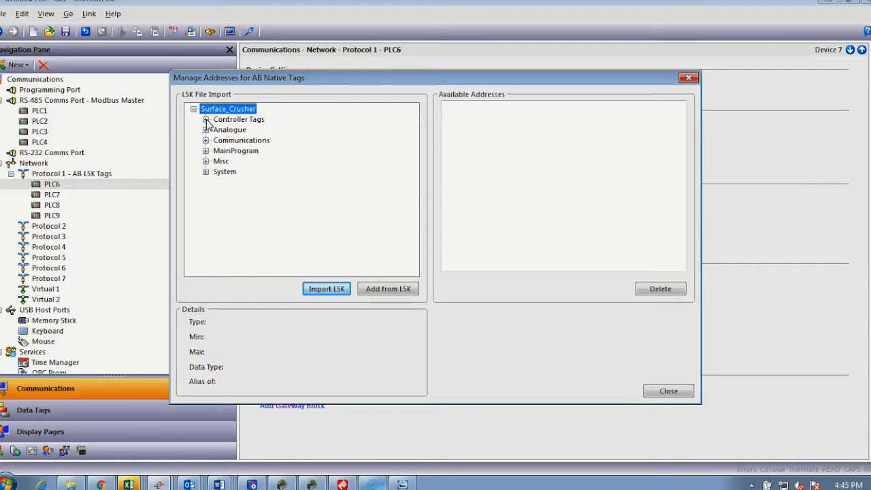
# Add DRV_SPEED, Grind_Seq_Stop.ONS and REPLACE_ME from Controller Tags as PLC6 addresses with L5K auto-load.
pyautogui.click(207, 120)
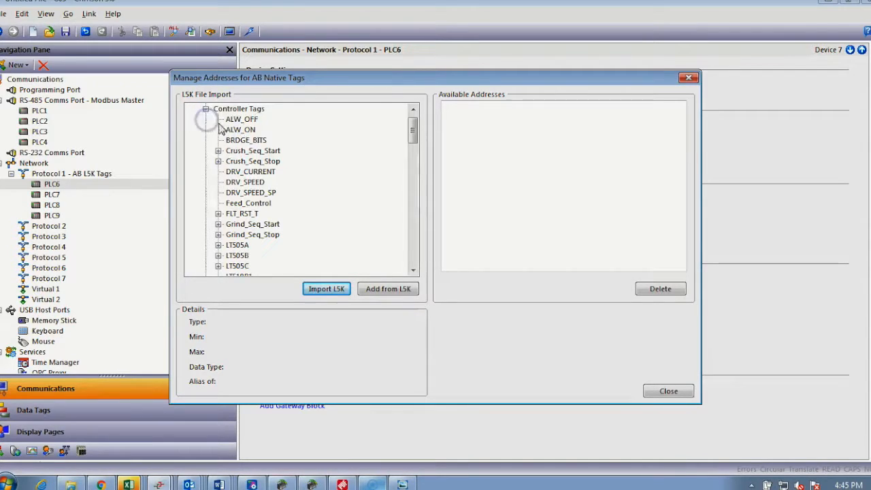
pyautogui.click(245, 182)
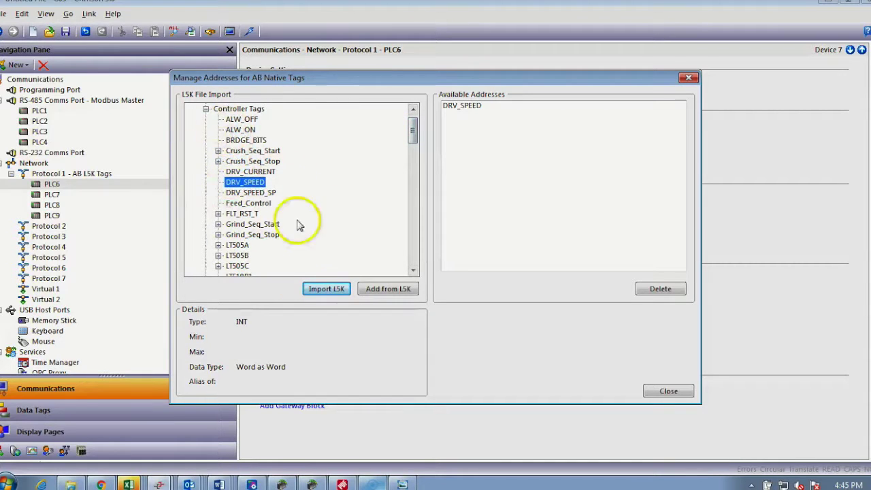
pyautogui.moveTo(443, 102)
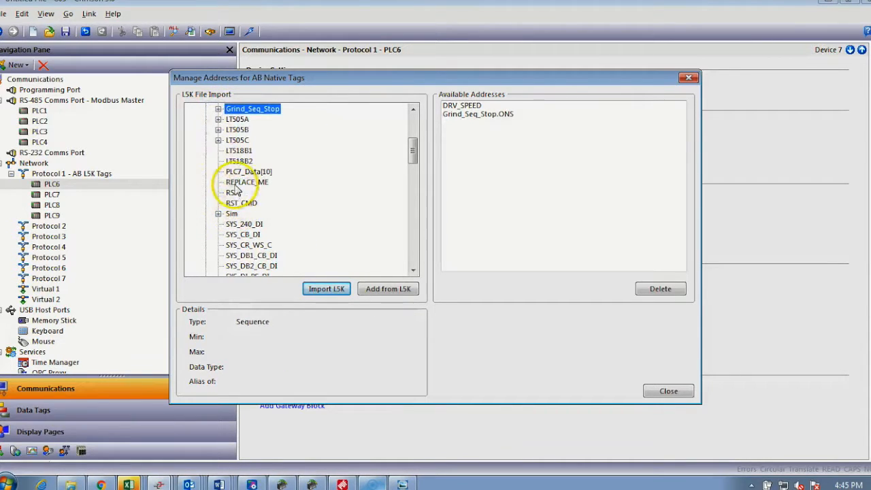
pyautogui.click(246, 182)
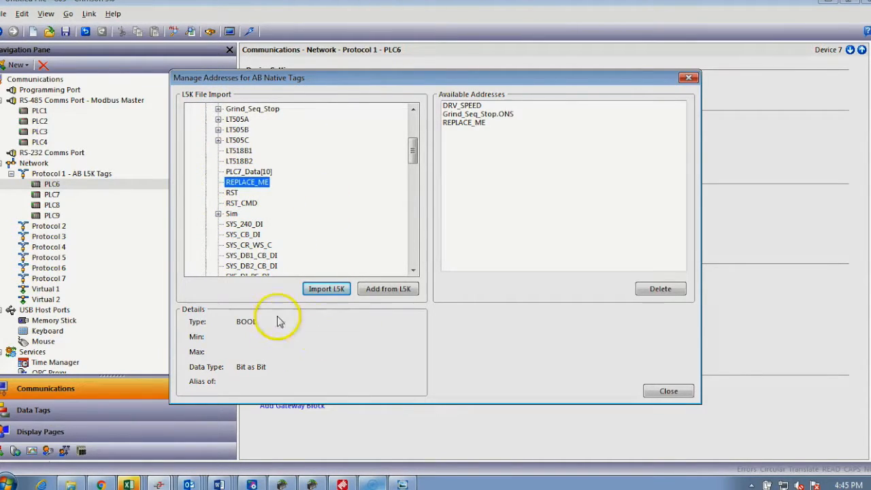
pyautogui.click(462, 105)
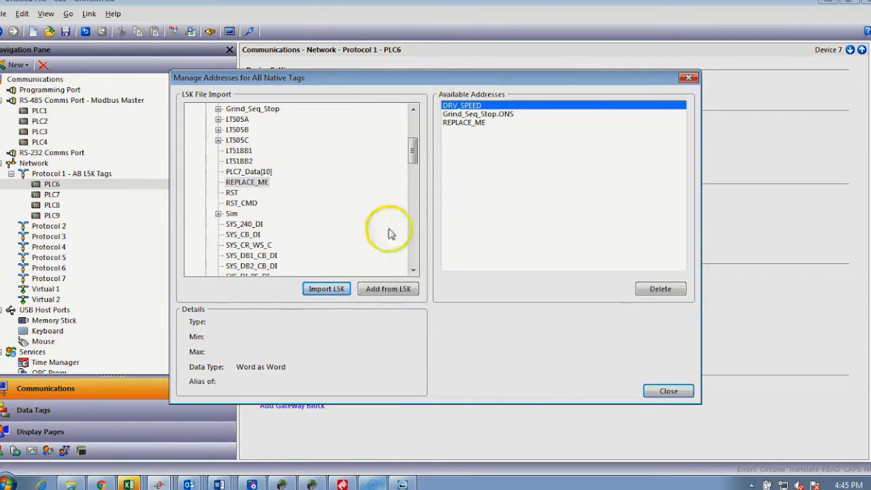
pyautogui.moveTo(221, 149)
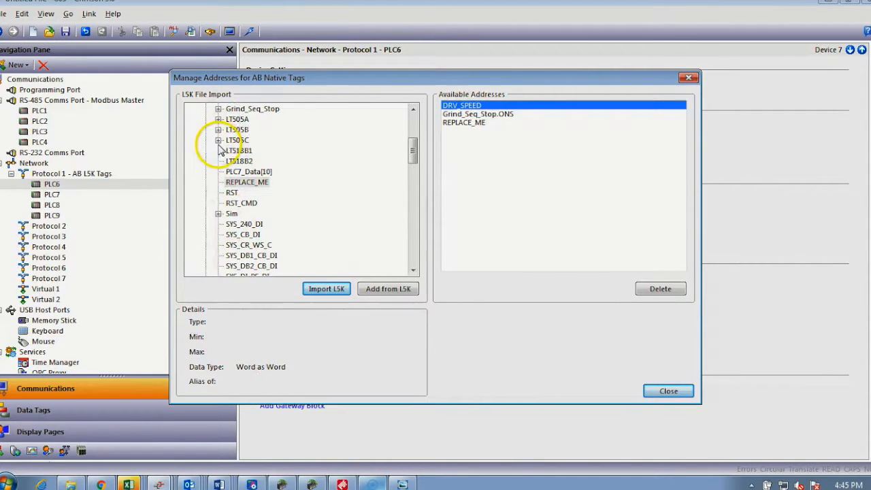
pyautogui.click(218, 138)
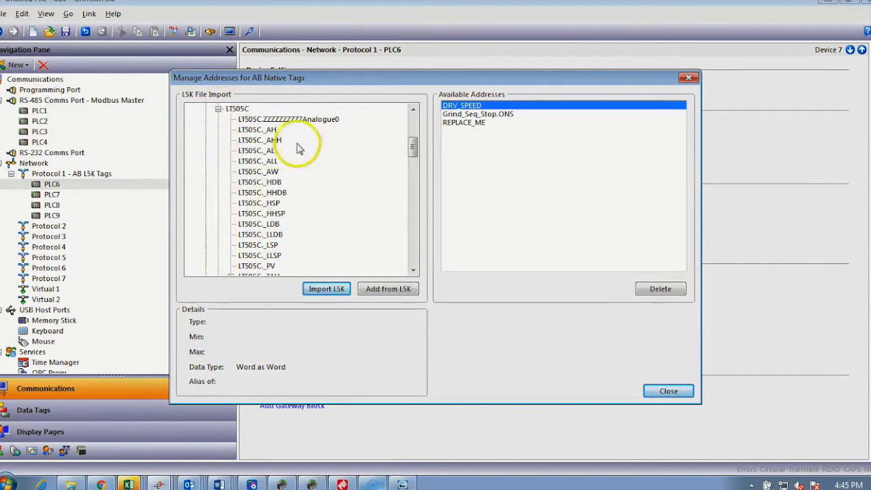
pyautogui.scroll(-3)
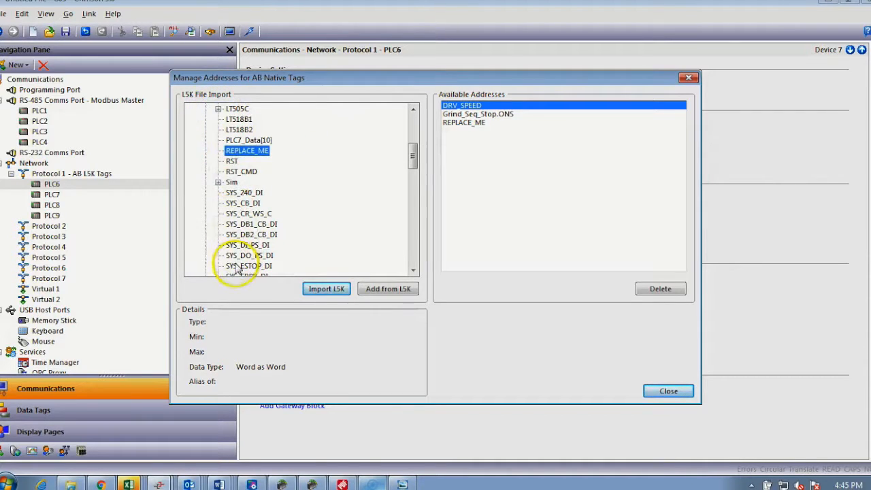
pyautogui.moveTo(608, 294)
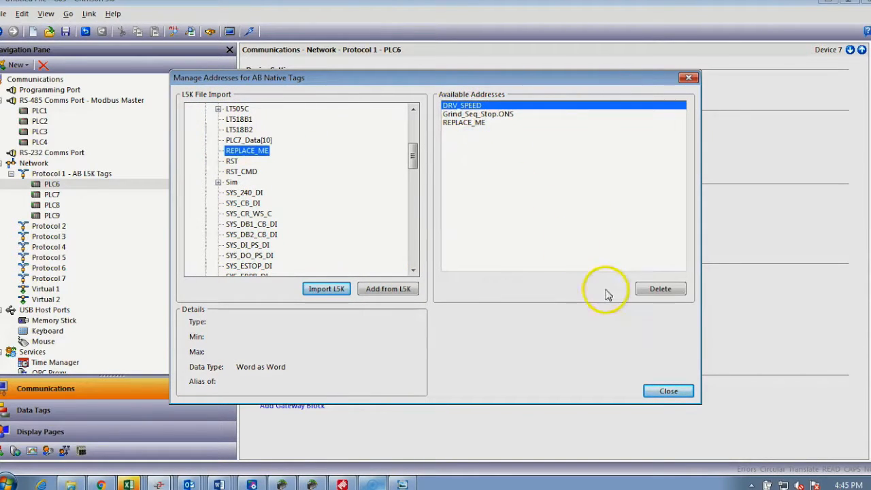
pyautogui.click(667, 391)
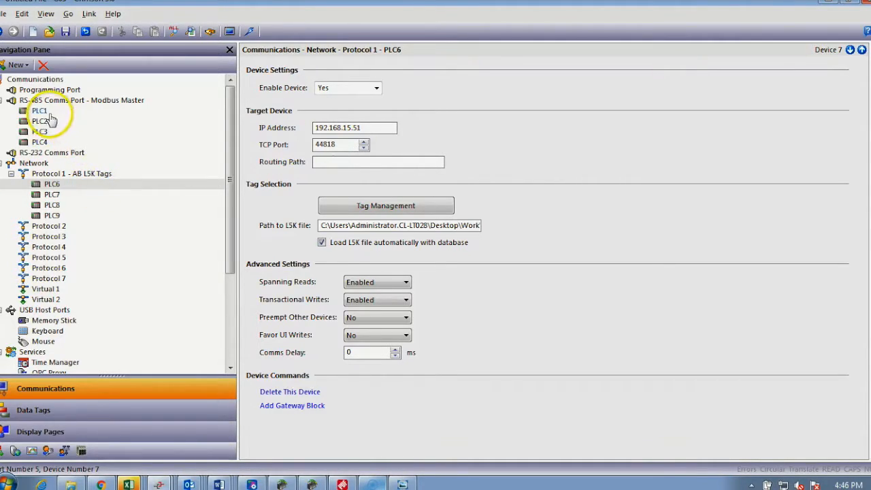
pyautogui.moveTo(88, 188)
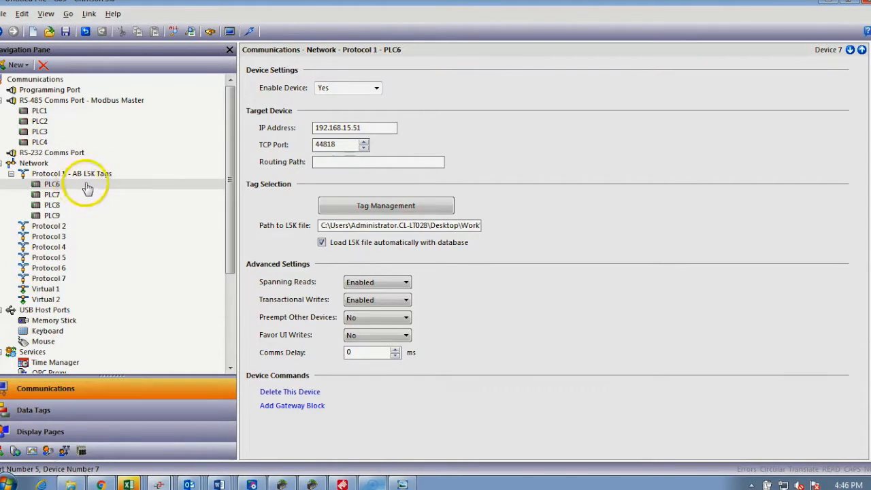
pyautogui.moveTo(55, 112)
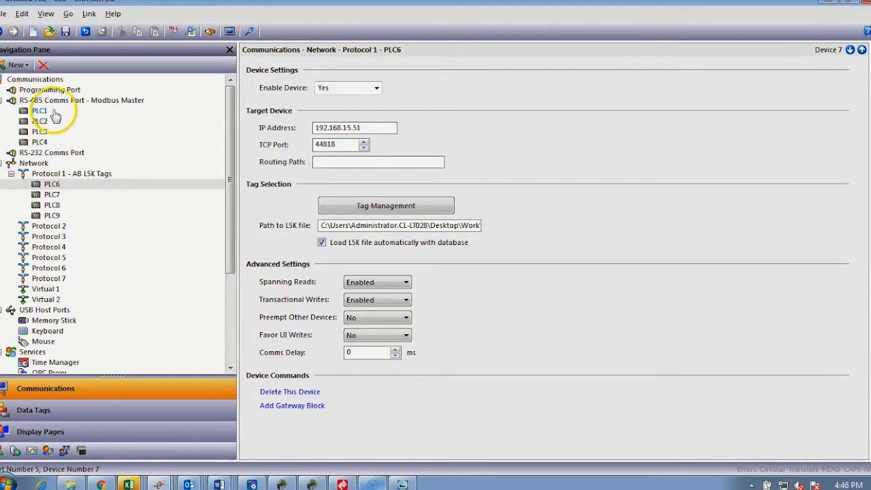
# Show PLC1's Modbus Master settings (enabled, drop 1, default limits) down to Device Commands.
pyautogui.click(39, 110)
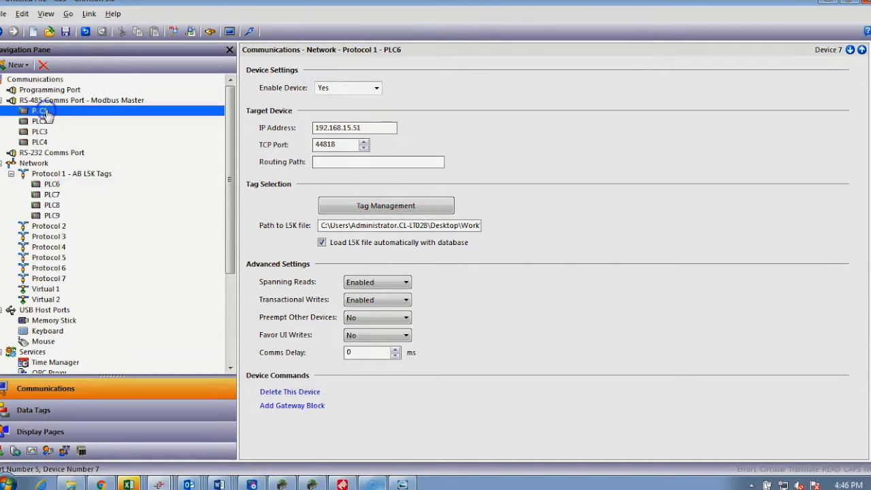
pyautogui.click(40, 111)
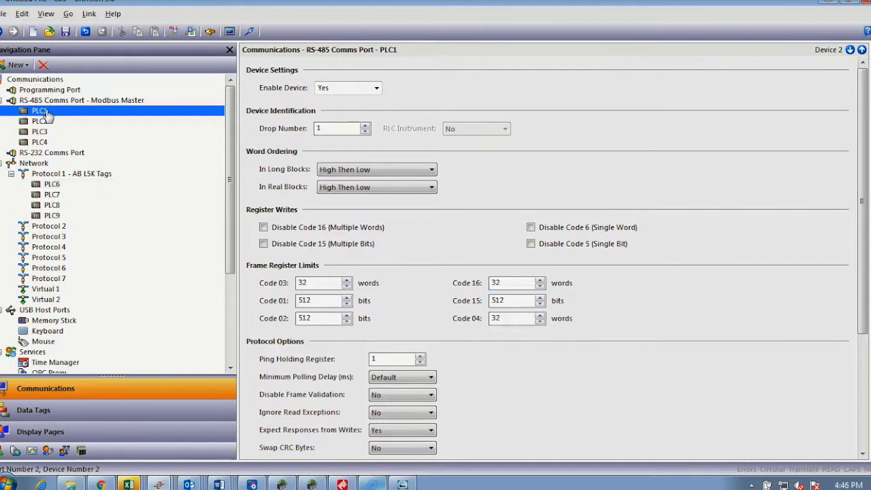
pyautogui.click(52, 184)
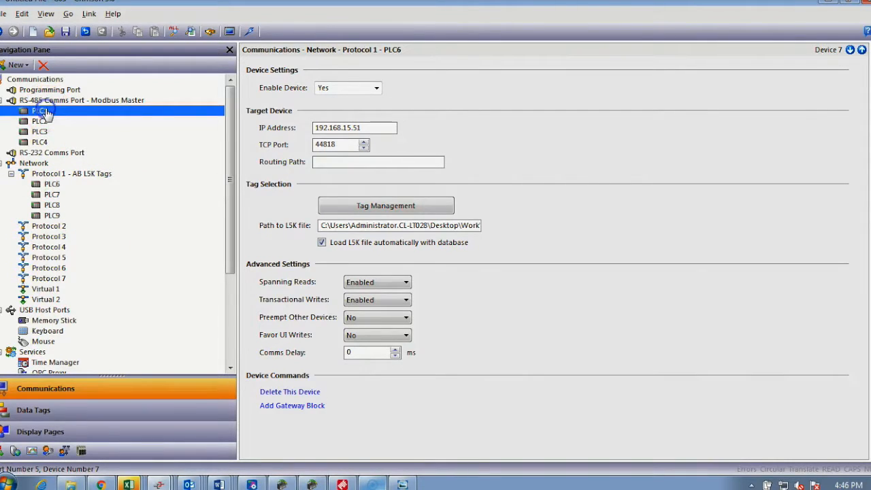
pyautogui.click(38, 110)
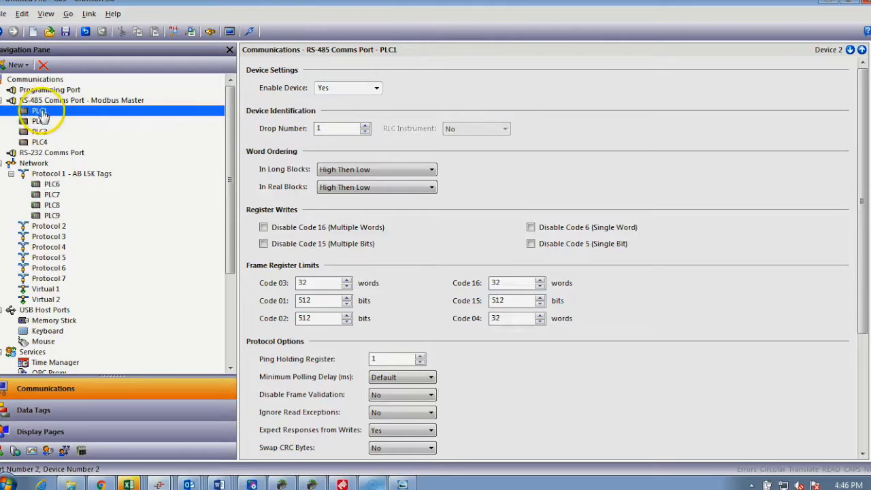
pyautogui.moveTo(864, 116)
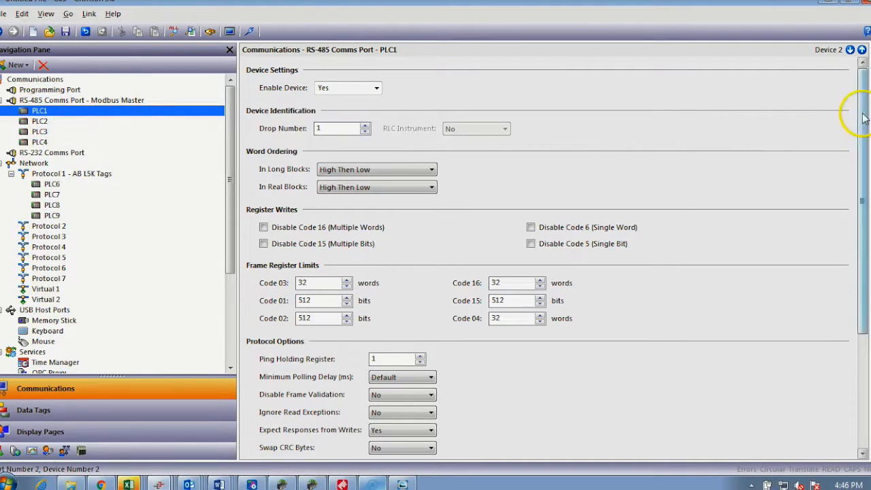
pyautogui.scroll(-3)
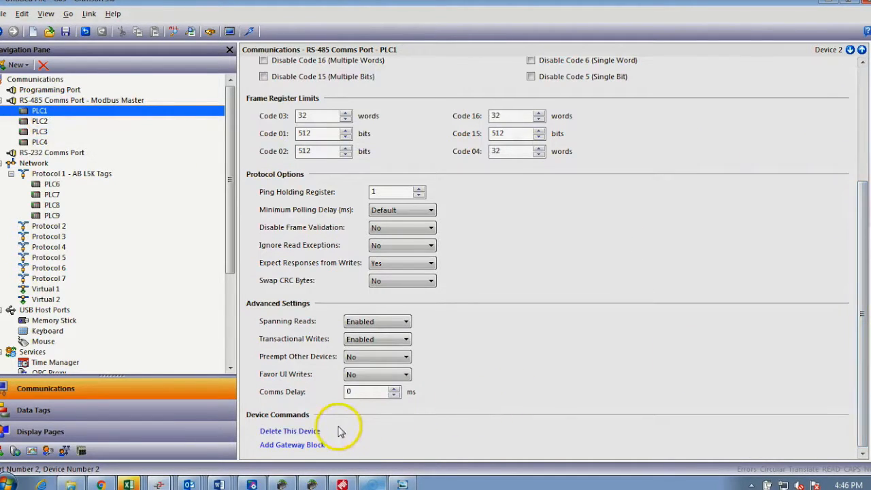
pyautogui.moveTo(319, 397)
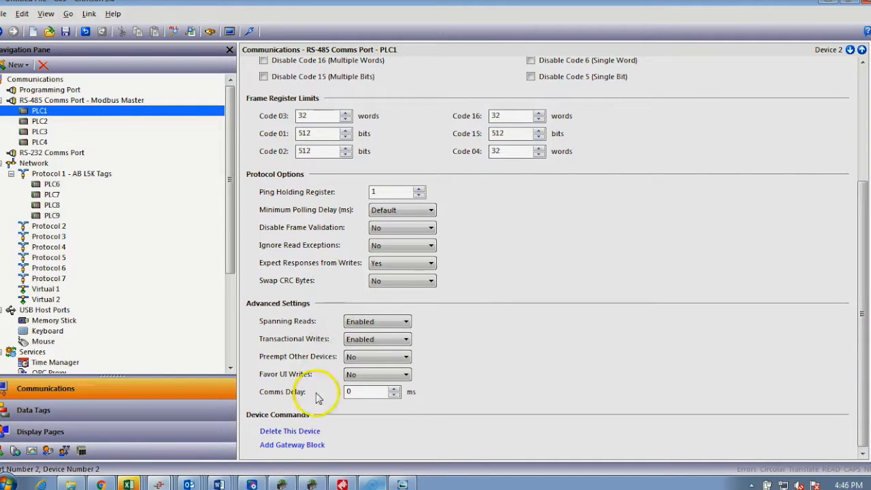
# Add gateway blocks Block1 and Block2 under PLC1 and select Block1.
pyautogui.click(292, 444)
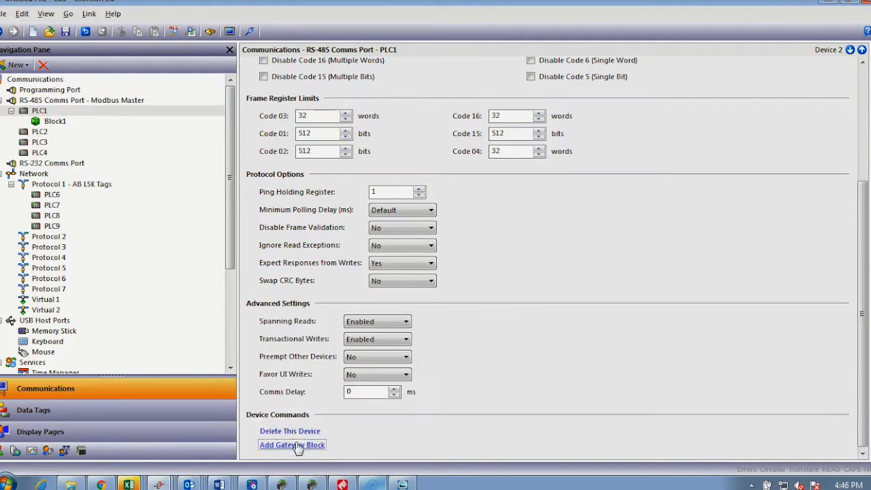
pyautogui.click(291, 444)
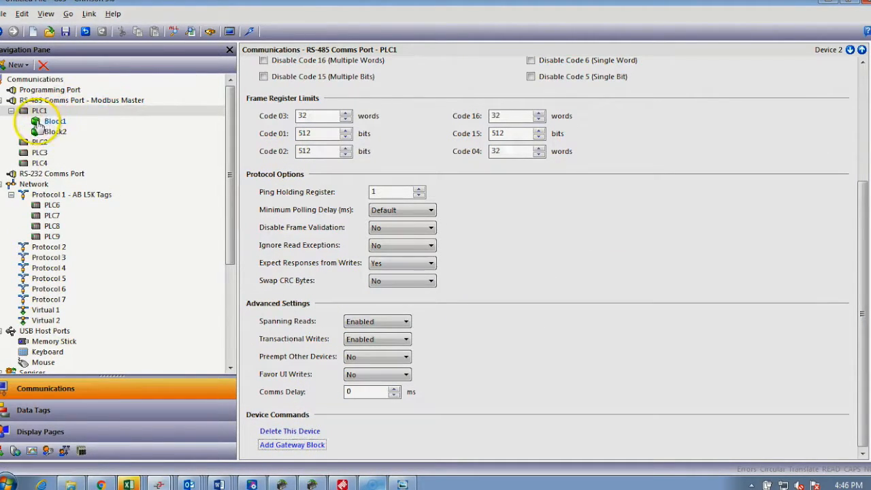
pyautogui.click(54, 121)
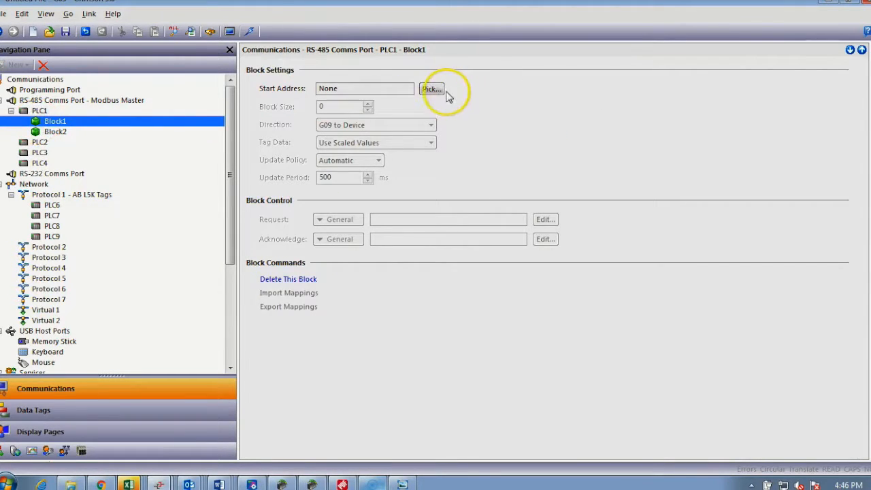
# Start Block1 at holding register 400001 with block size 2 (400001, 400002).
pyautogui.click(432, 88)
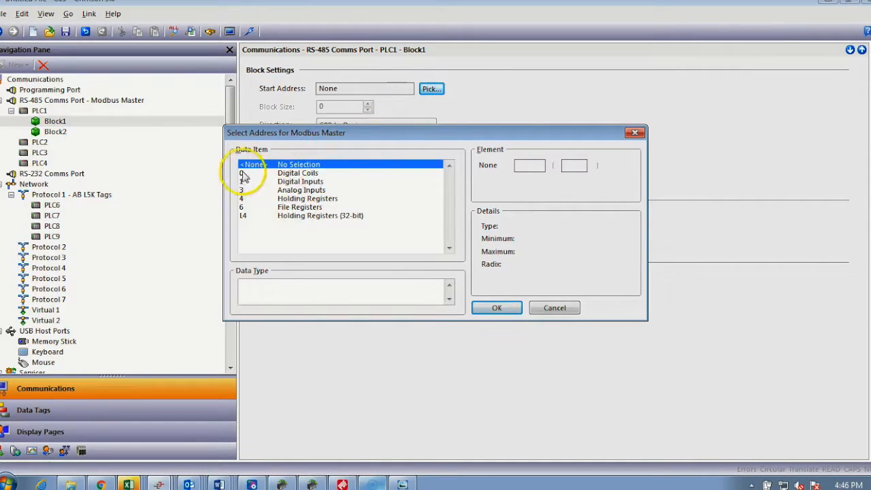
pyautogui.moveTo(275, 252)
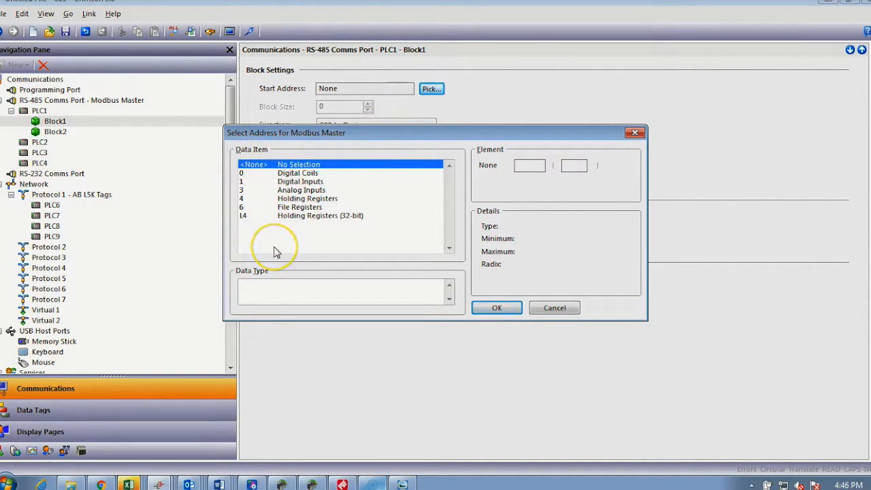
pyautogui.moveTo(275, 252)
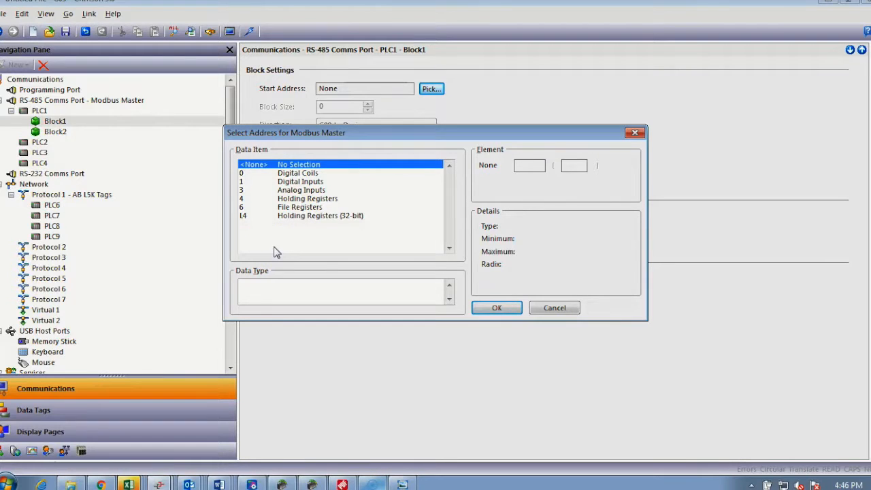
pyautogui.click(308, 199)
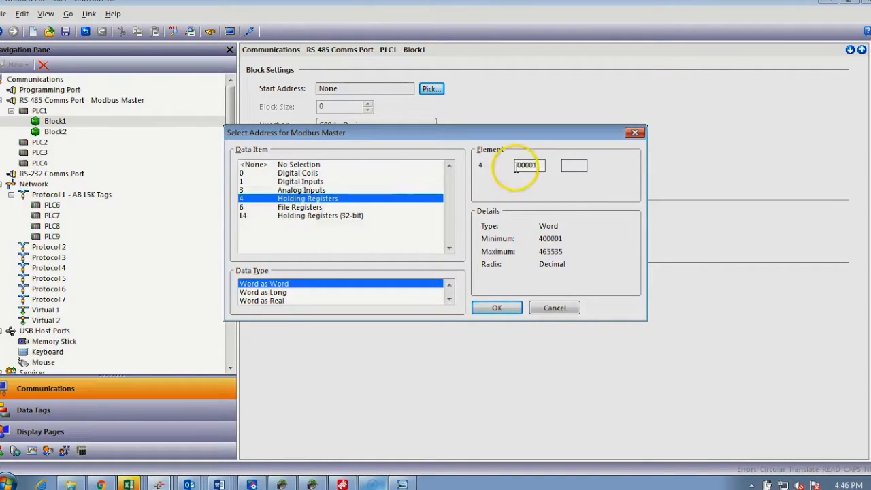
pyautogui.click(497, 308)
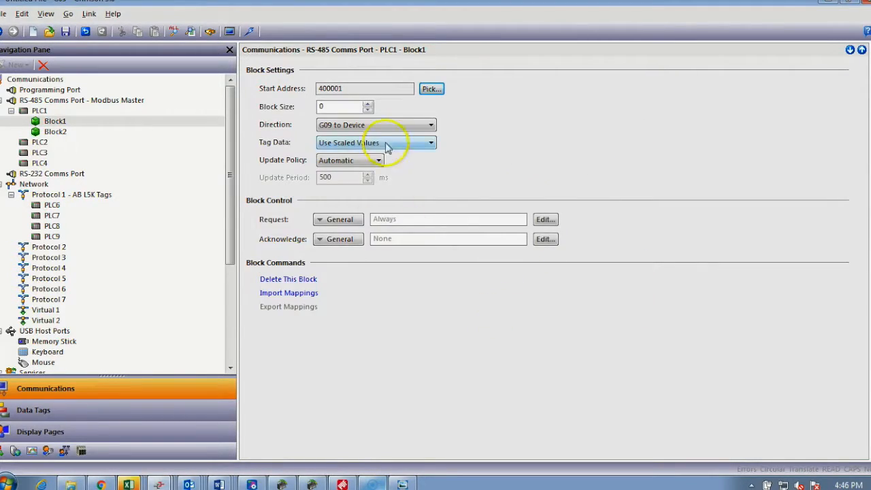
pyautogui.click(368, 104)
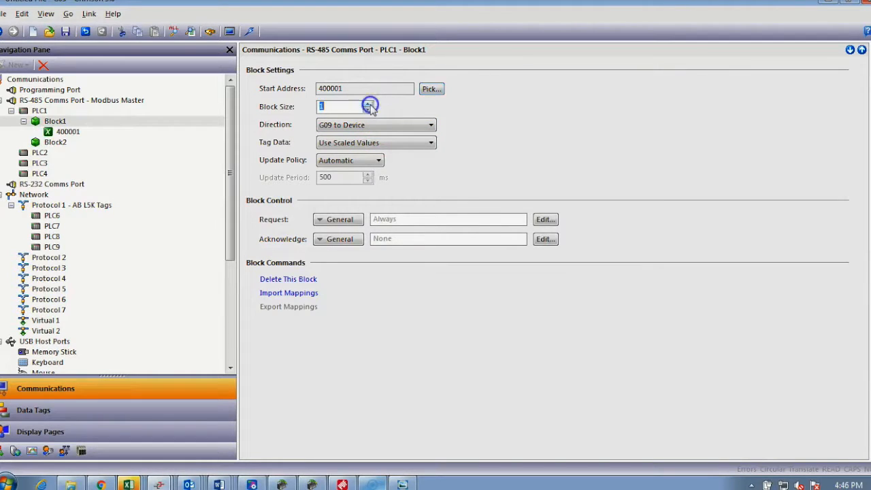
pyautogui.click(368, 103)
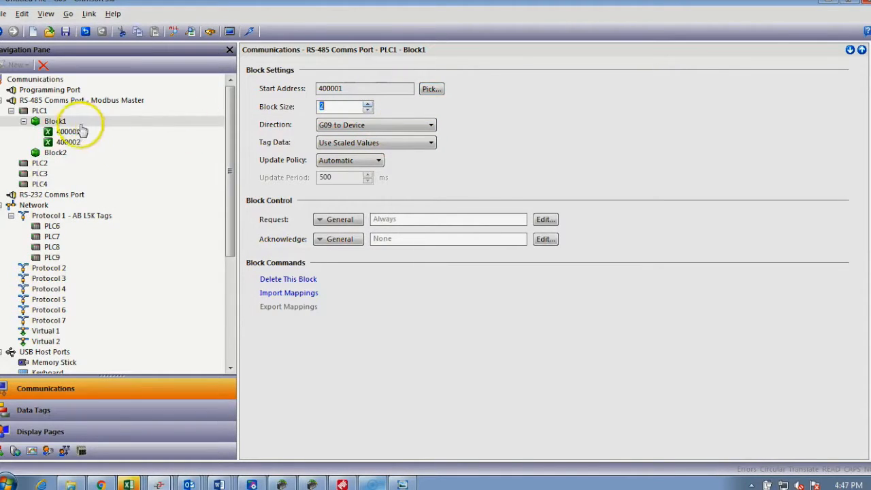
pyautogui.click(68, 131)
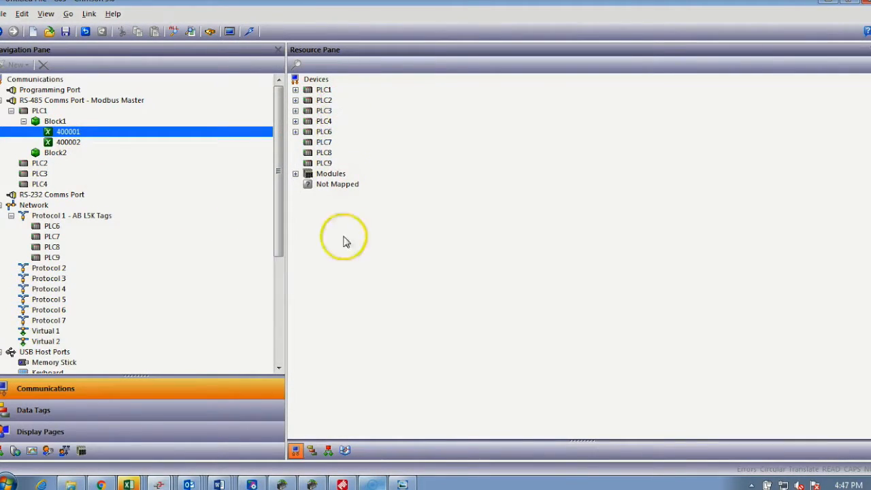
# Map 400001 to PLC6.DRV_SPEED and 400002 to PLC6.Grind_Seq_Stop.ONS from the Resource Pane.
pyautogui.click(314, 451)
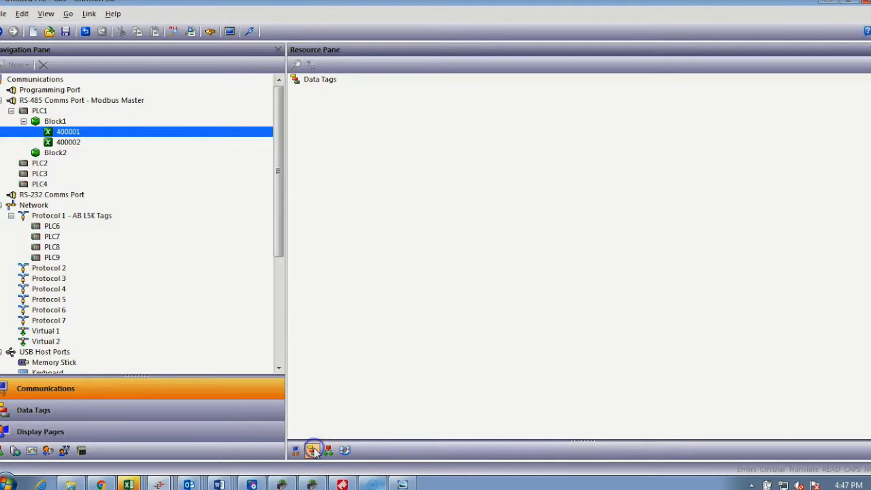
pyautogui.moveTo(313, 451)
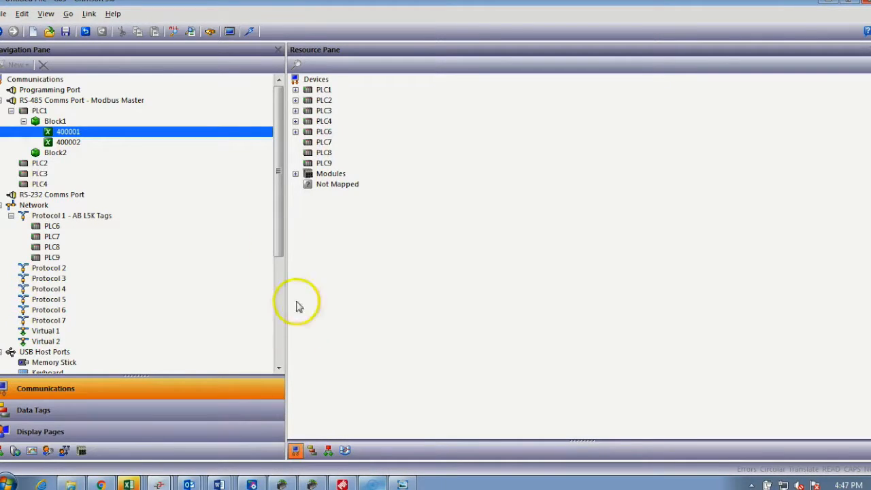
pyautogui.moveTo(81, 130)
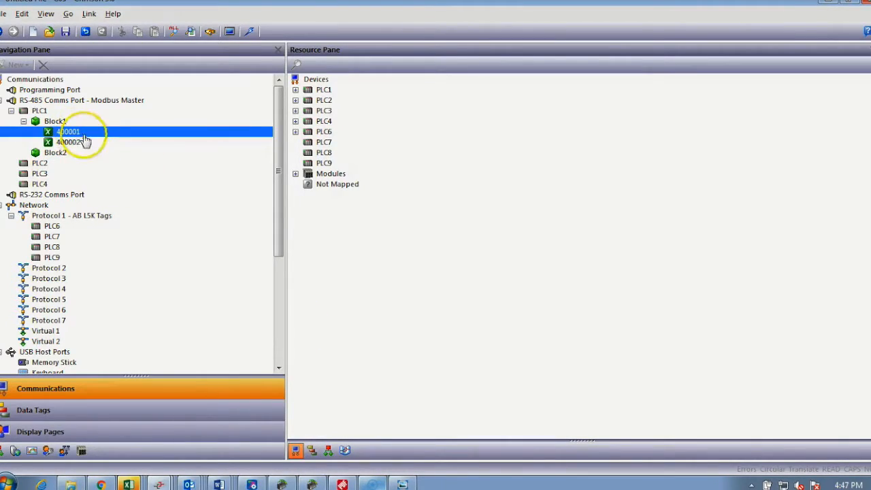
pyautogui.click(52, 226)
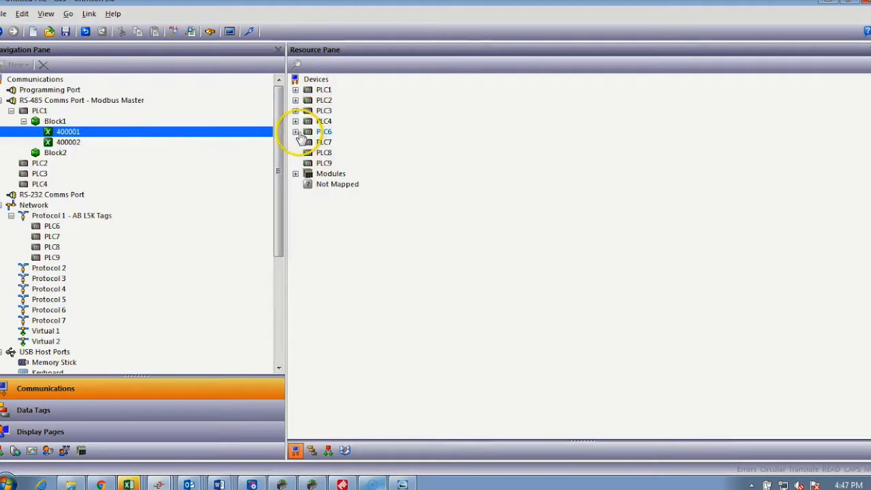
pyautogui.click(295, 131)
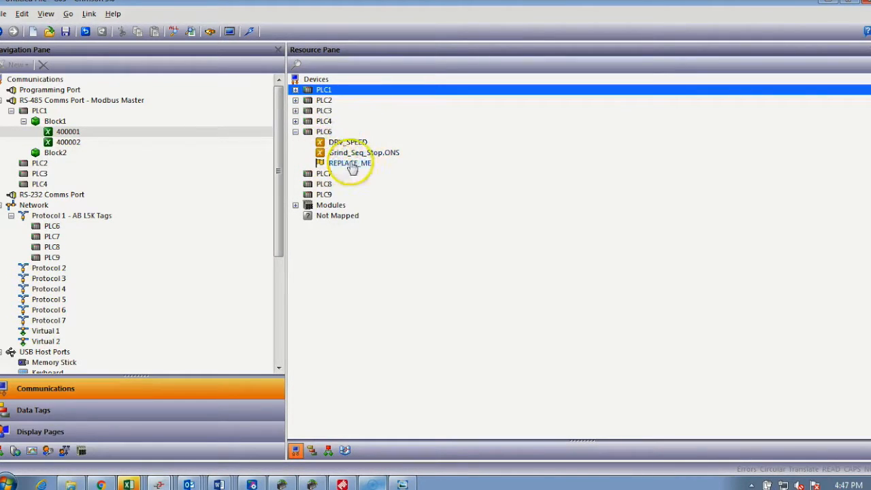
pyautogui.click(348, 141)
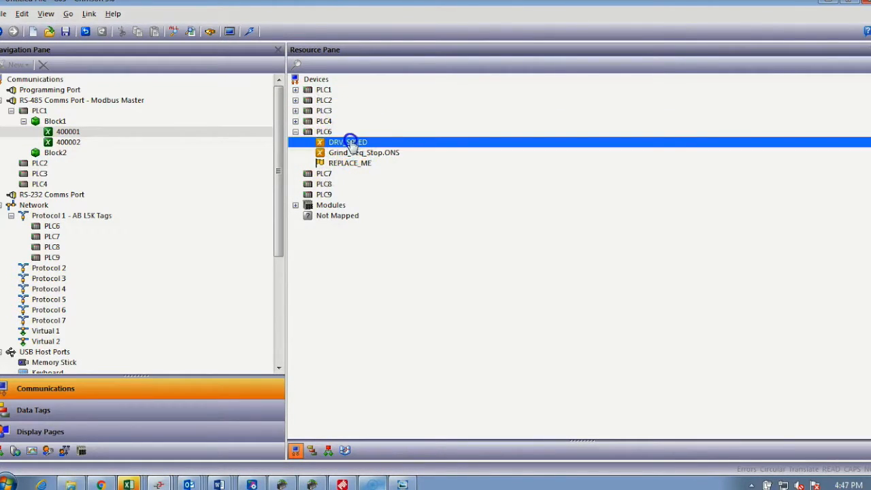
pyautogui.moveTo(349, 142); pyautogui.dragTo(199, 131)
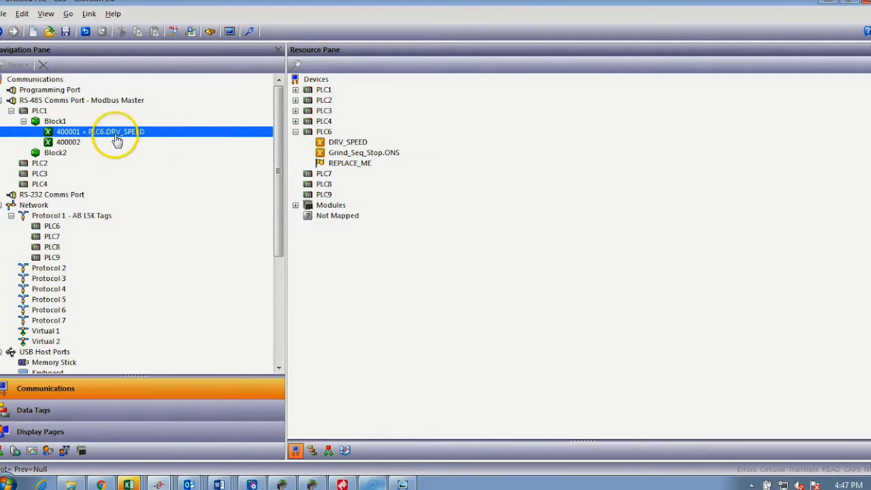
pyautogui.moveTo(121, 139)
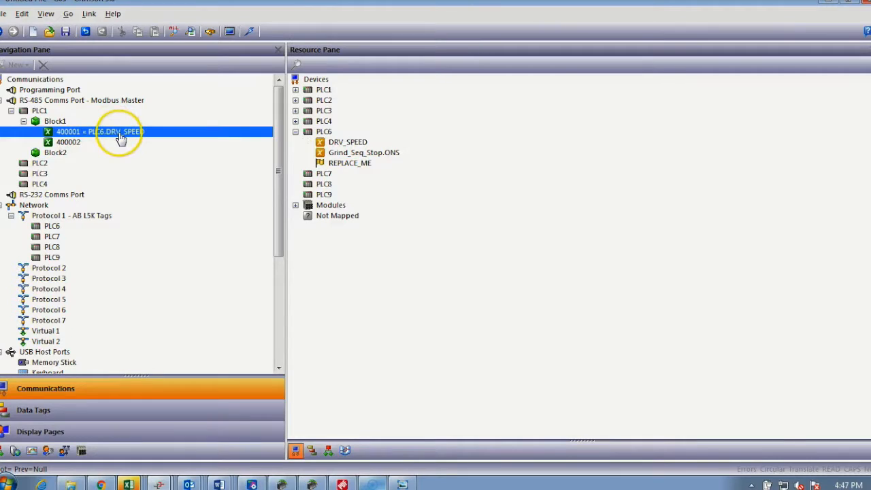
pyautogui.moveTo(68, 141)
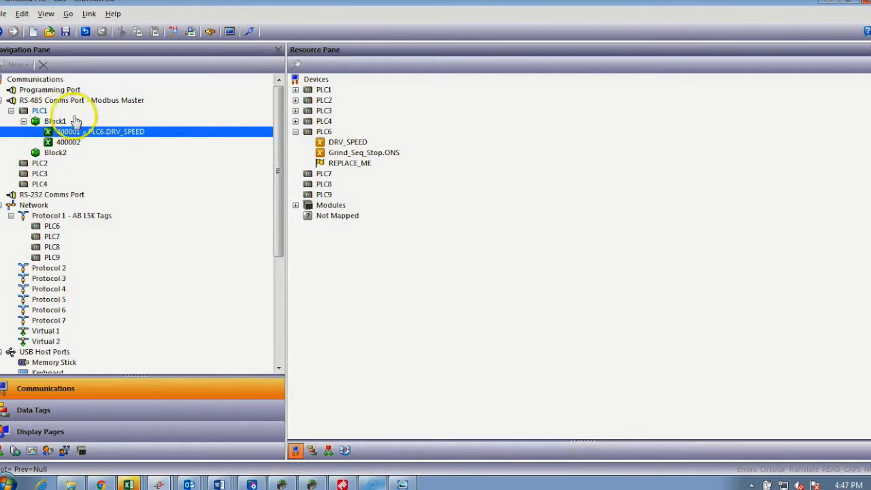
pyautogui.click(363, 153)
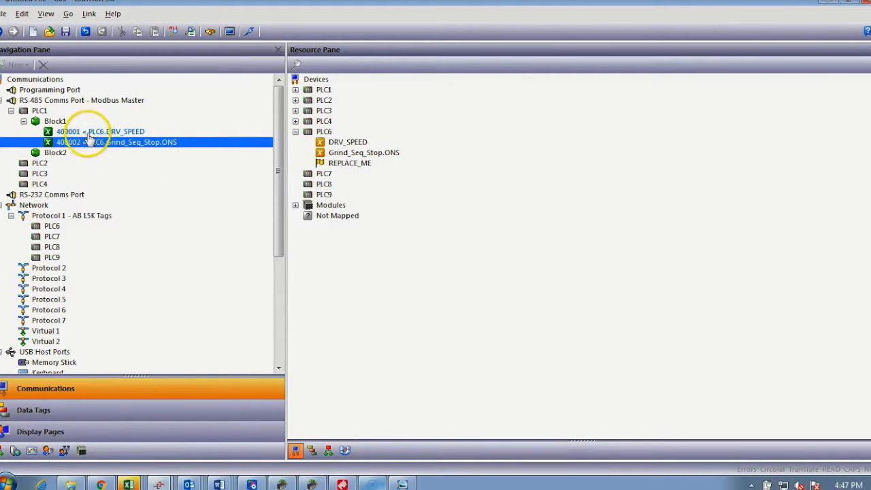
pyautogui.moveTo(68, 138)
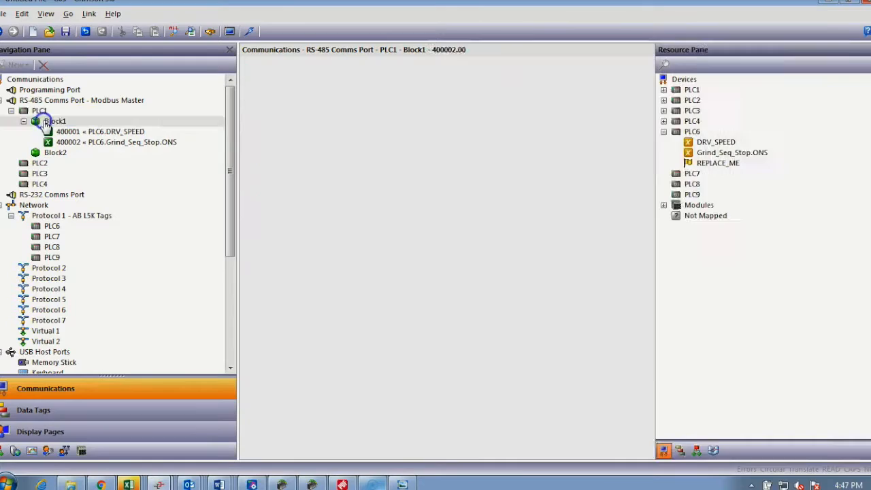
# Set Block1's direction to Device to G09.
pyautogui.click(55, 120)
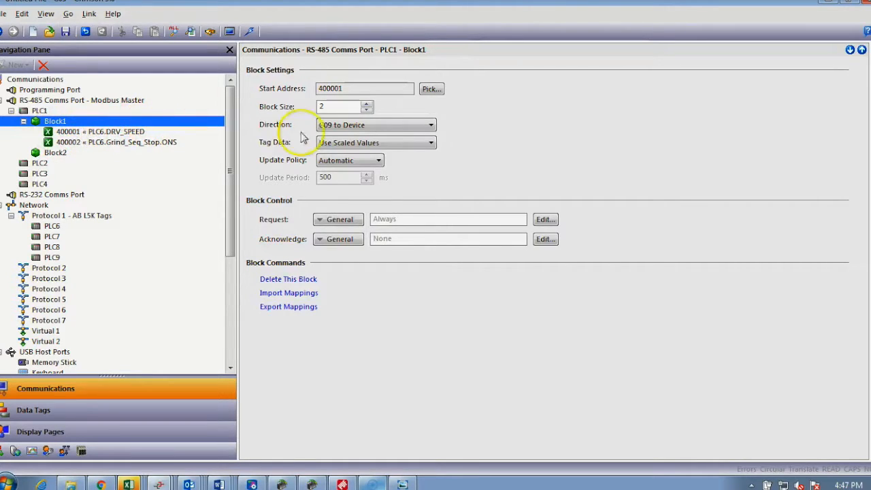
pyautogui.click(430, 125)
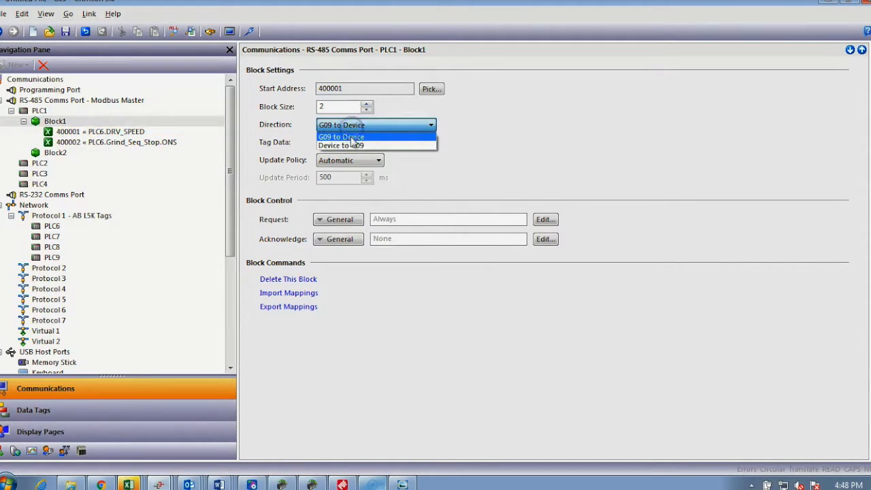
pyautogui.click(340, 144)
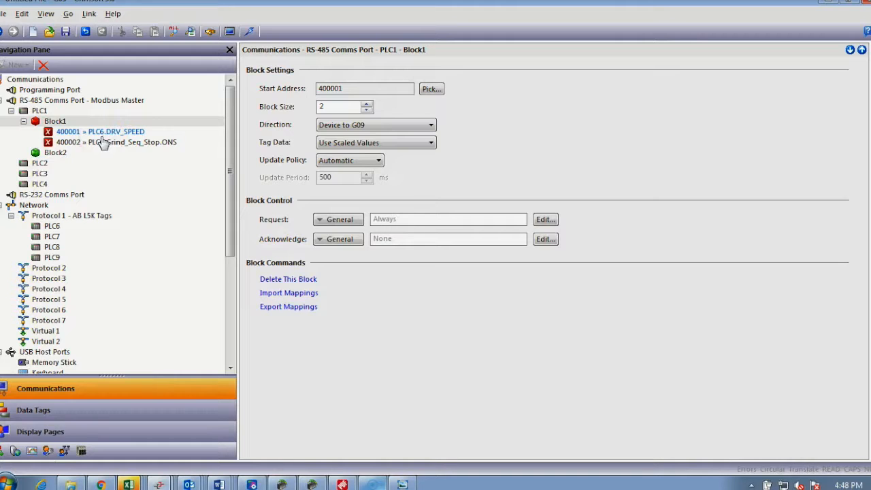
pyautogui.click(55, 152)
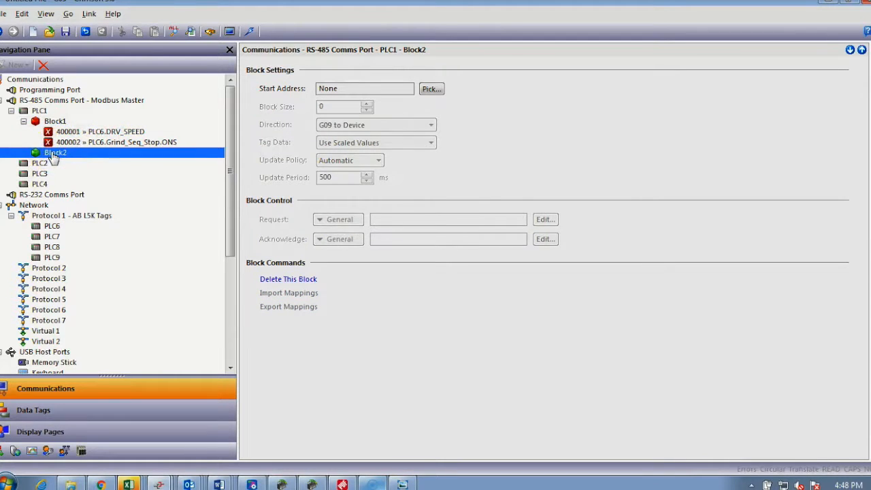
# Start Block2 at digital input 100001 with size 1, mapped to PLC6.REPLACE_ME.
pyautogui.click(431, 89)
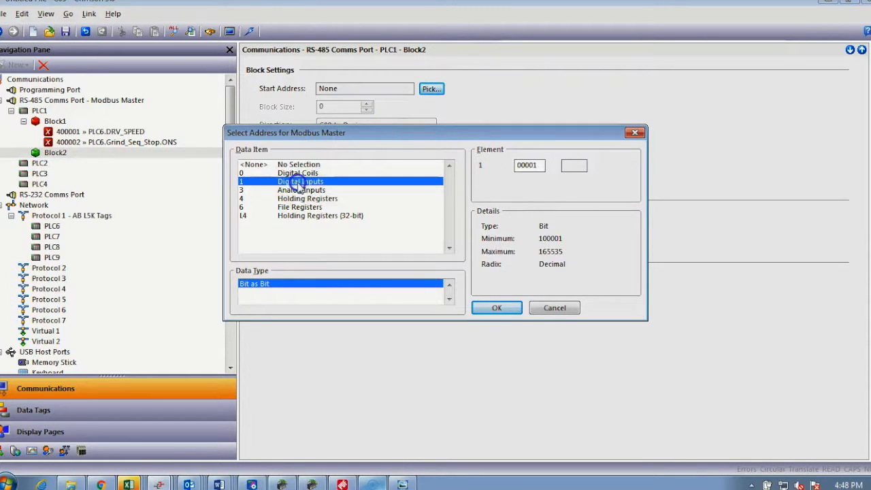
pyautogui.click(496, 307)
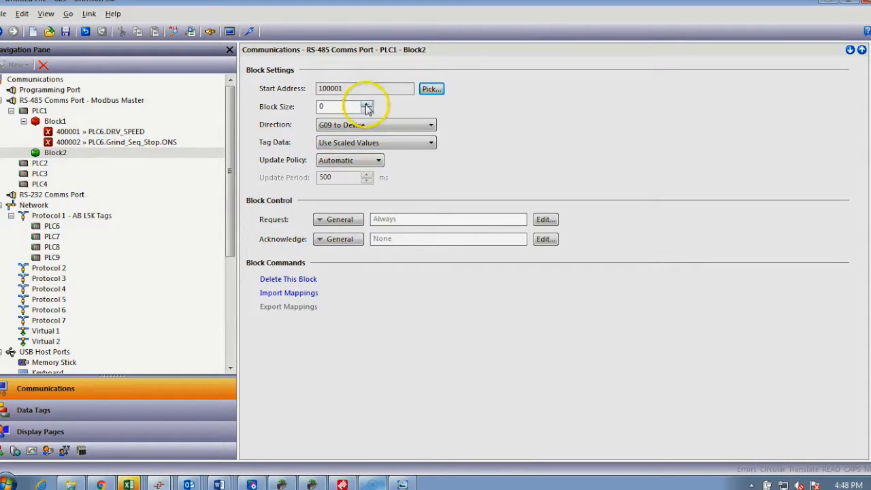
pyautogui.click(368, 104)
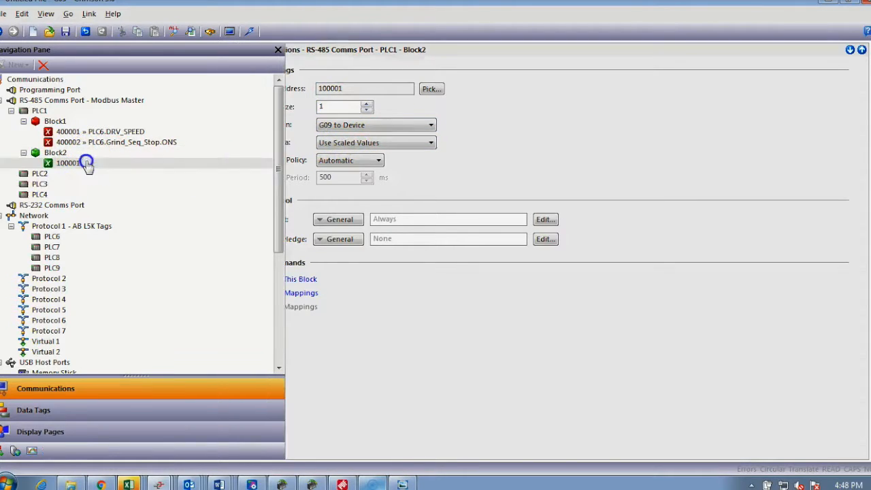
pyautogui.click(68, 163)
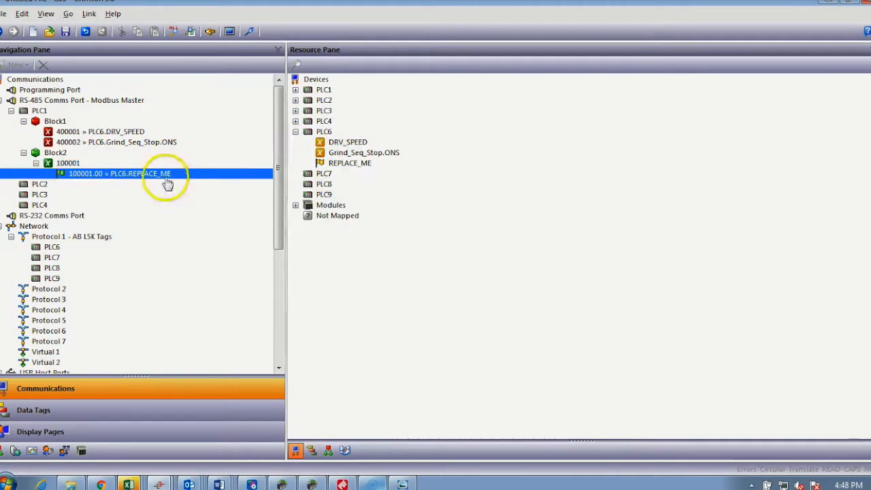
pyautogui.moveTo(101, 183)
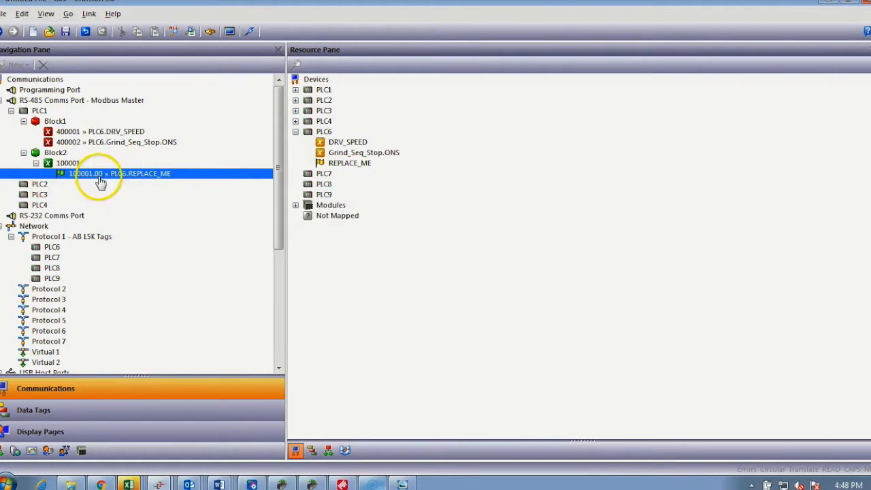
pyautogui.moveTo(52, 247)
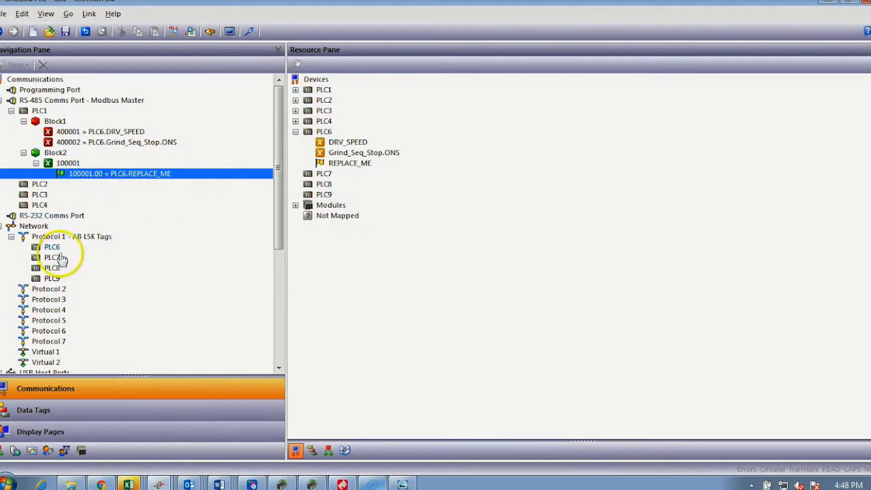
# Add a gateway block to PLC6 starting at controller tag BRDGE_BITS.
pyautogui.click(52, 247)
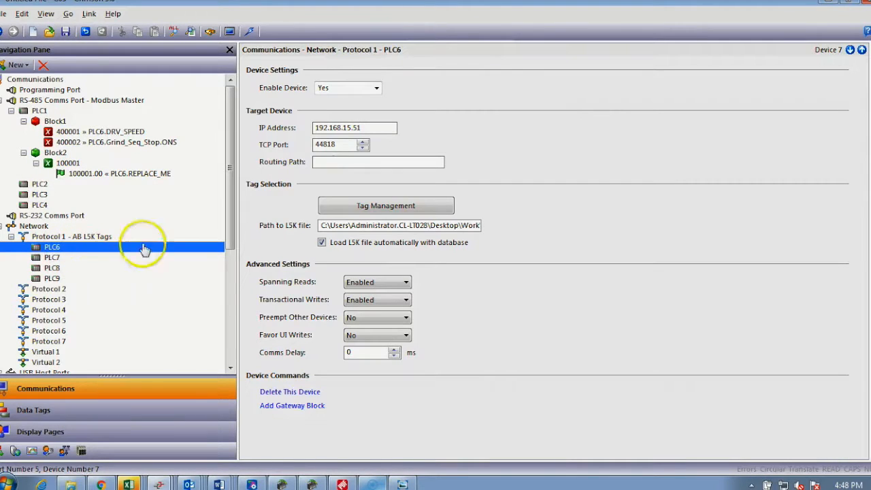
pyautogui.moveTo(278, 406)
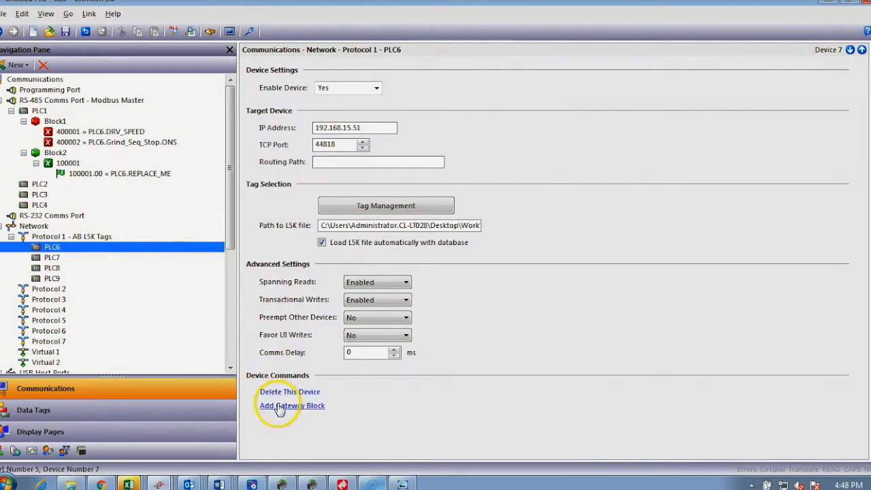
pyautogui.click(291, 406)
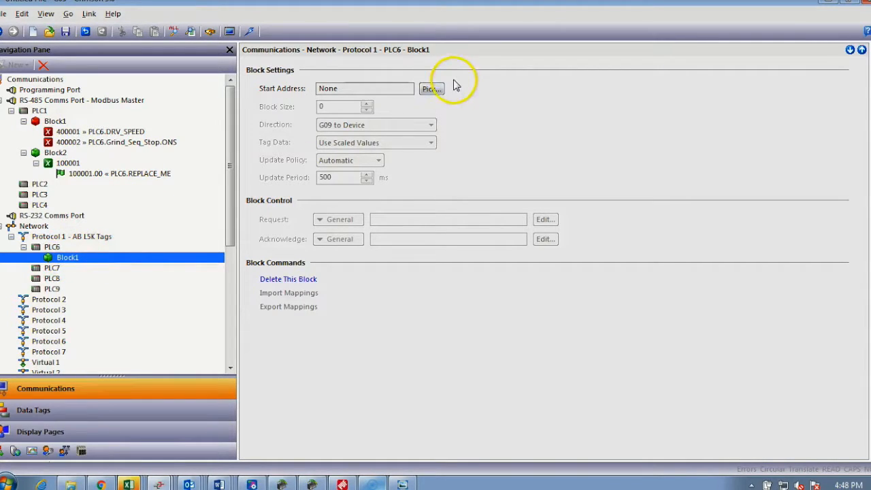
pyautogui.click(432, 88)
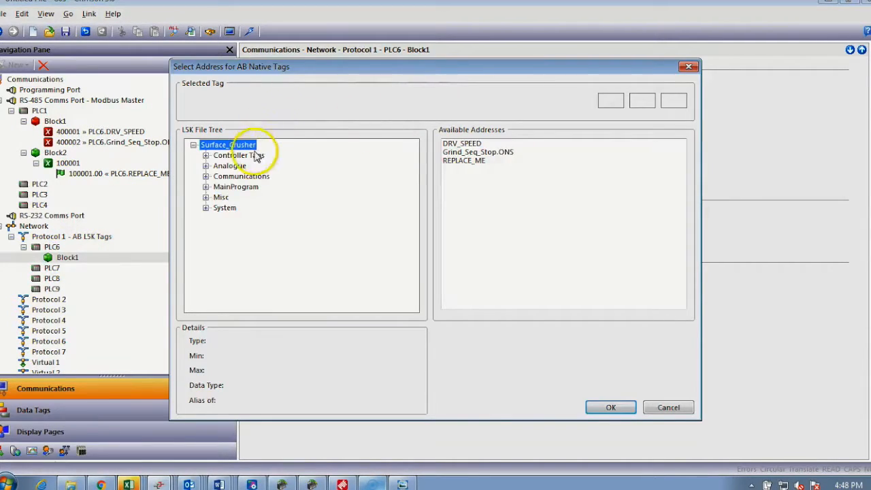
pyautogui.moveTo(136, 229)
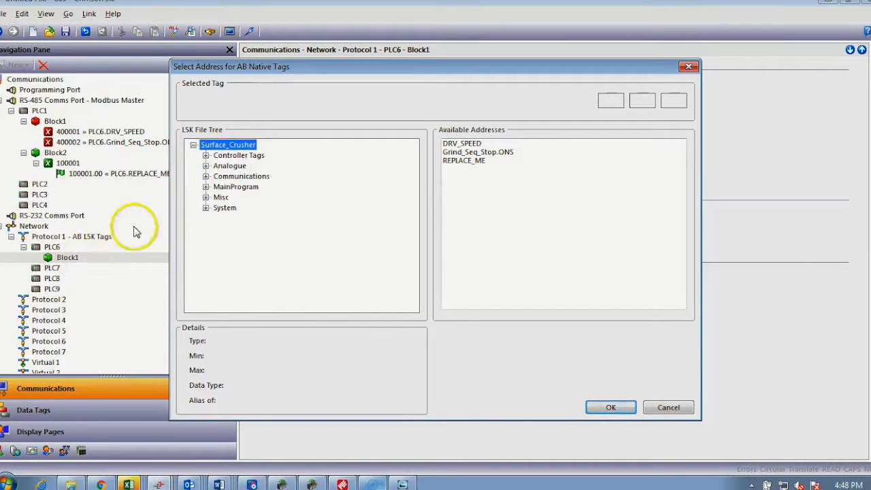
pyautogui.click(206, 156)
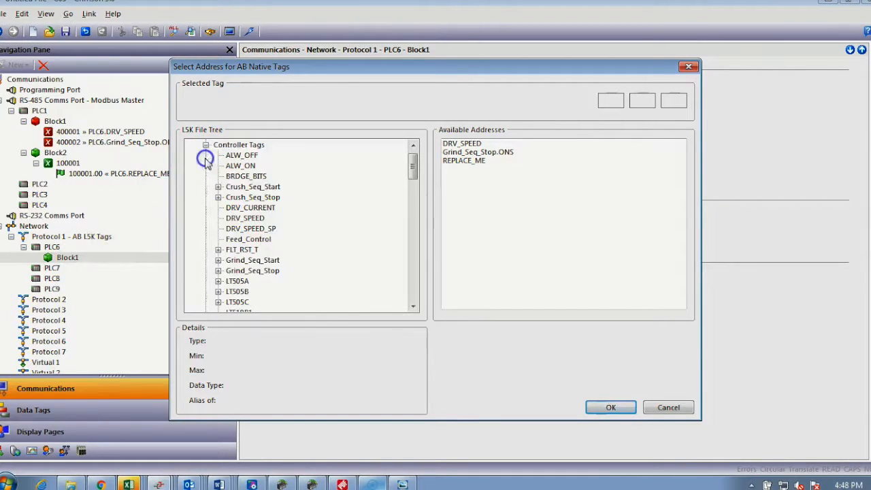
pyautogui.click(610, 407)
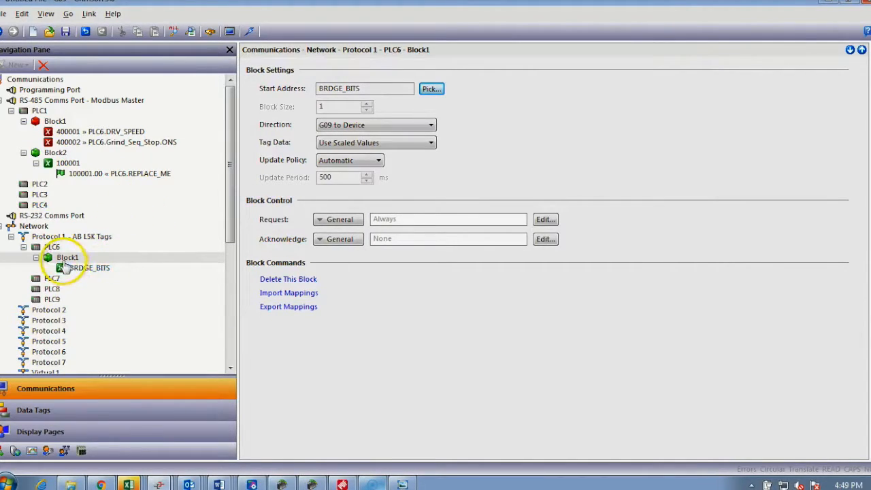
# Map BRDGE_BITS to PLC3 Holding Registers element 00101, one register (400101).
pyautogui.click(90, 266)
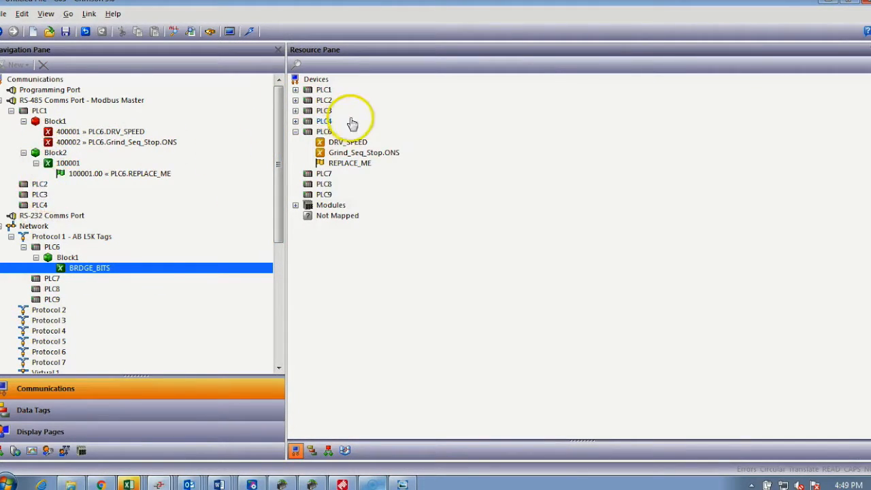
pyautogui.click(297, 110)
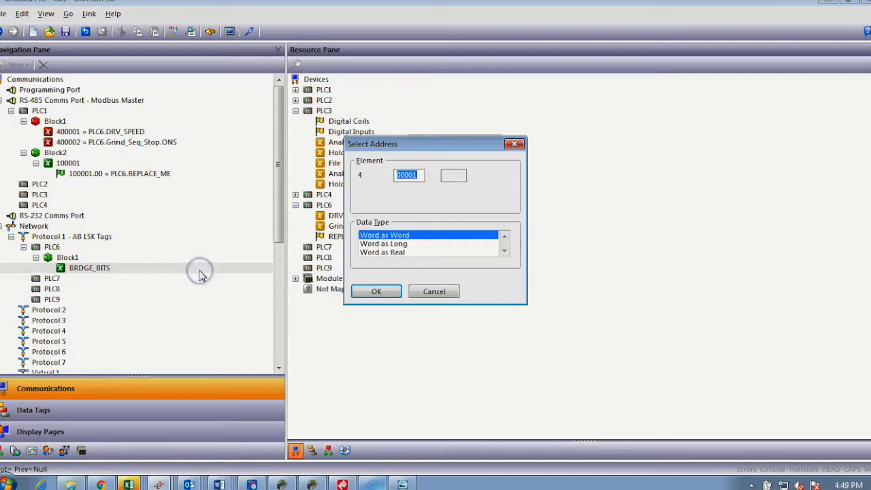
pyautogui.click(408, 174)
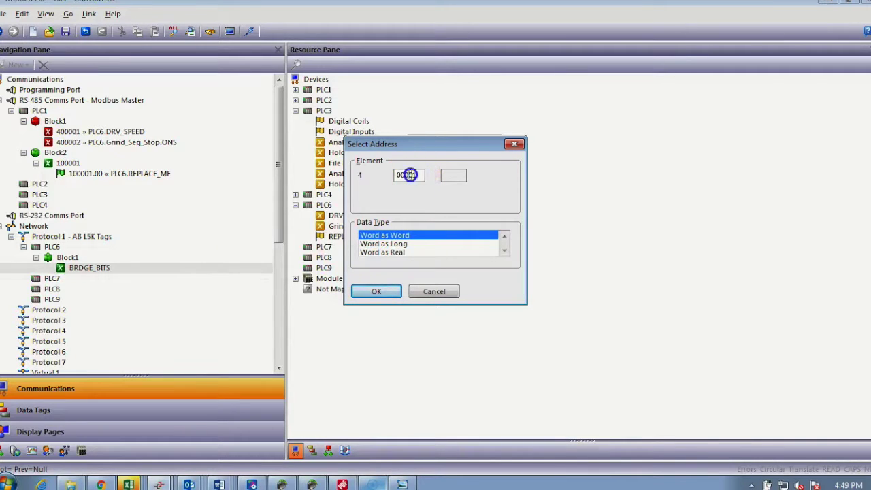
pyautogui.write('00101')
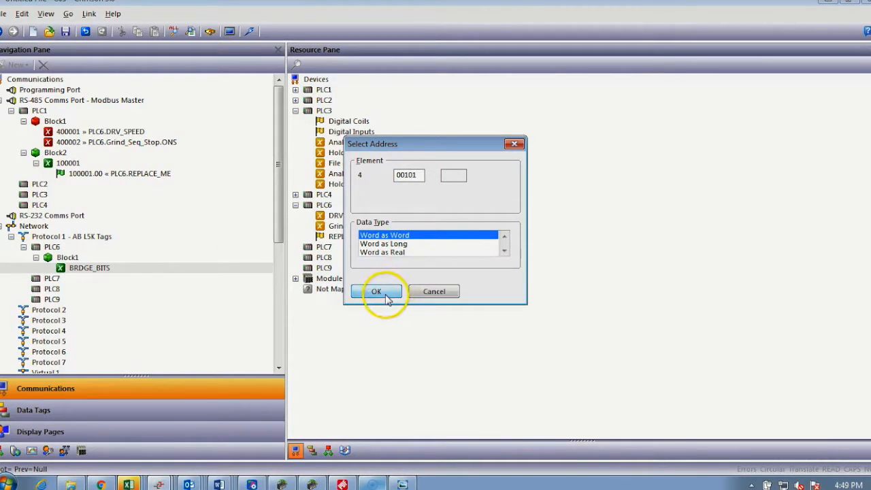
pyautogui.click(375, 291)
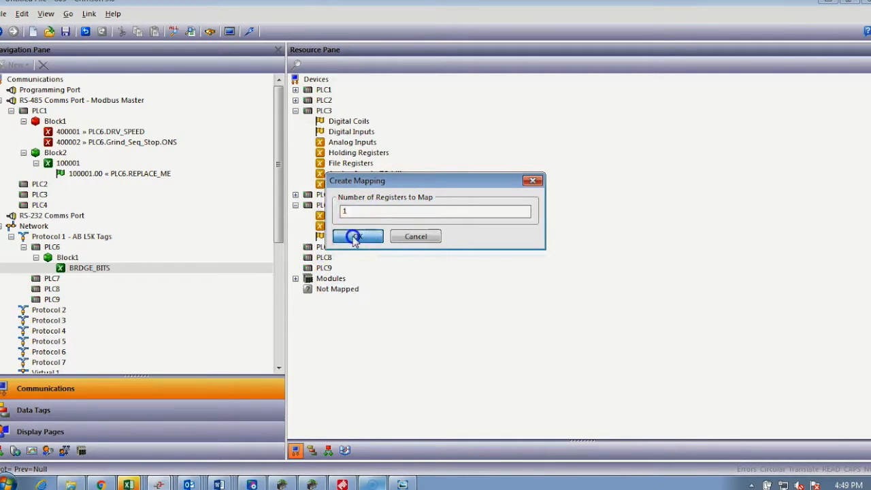
pyautogui.click(357, 237)
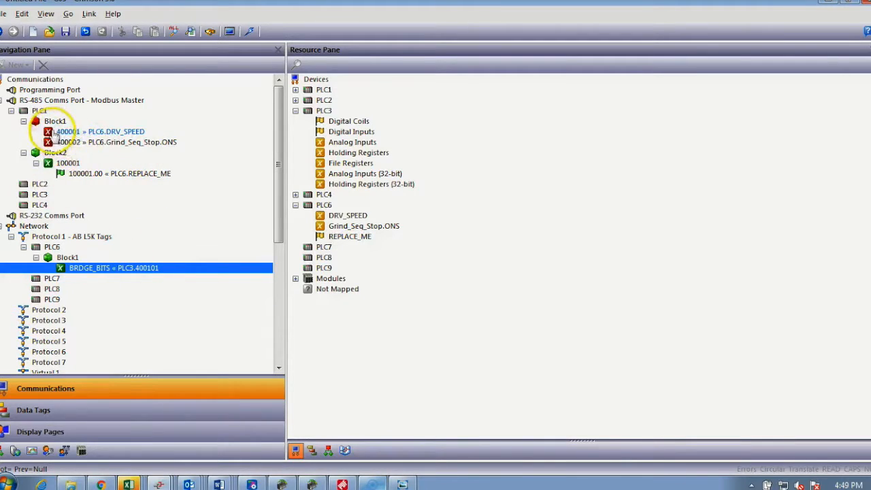
pyautogui.moveTo(155, 233)
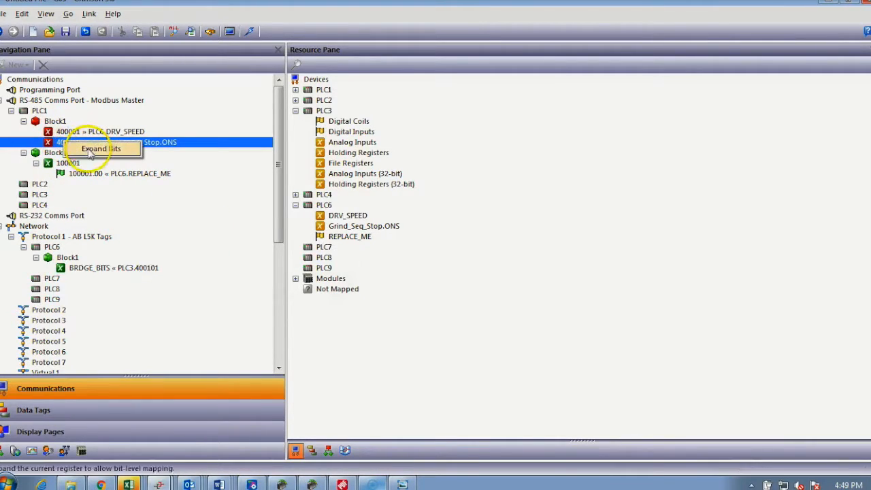
# Expand 400002 into bits, map bit 04 to PLC6.REPLACE_ME, then collapse it.
pyautogui.click(101, 149)
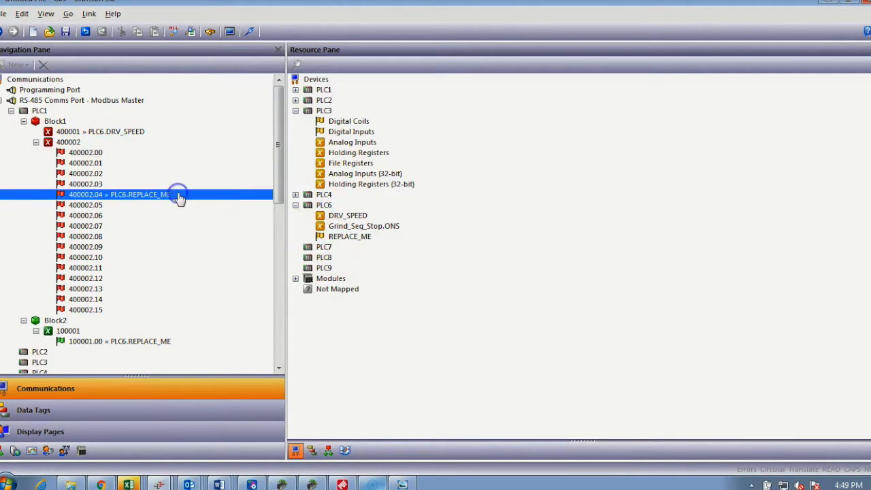
pyautogui.moveTo(106, 198)
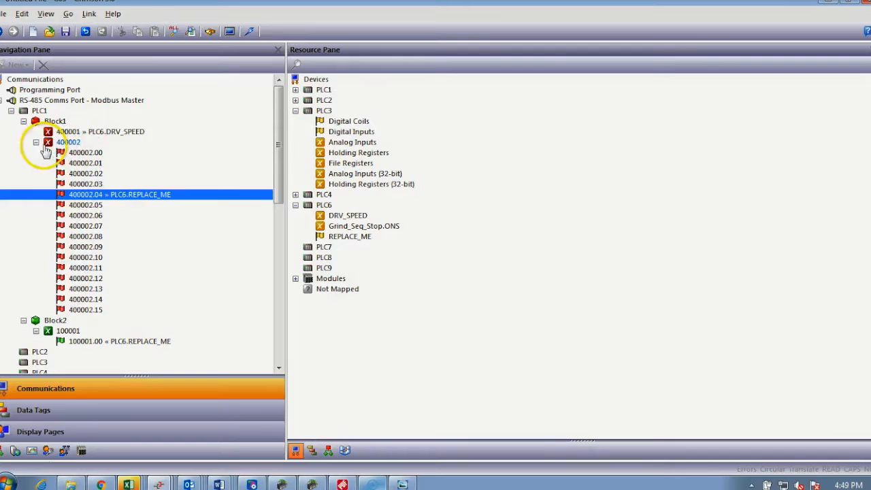
pyautogui.click(35, 143)
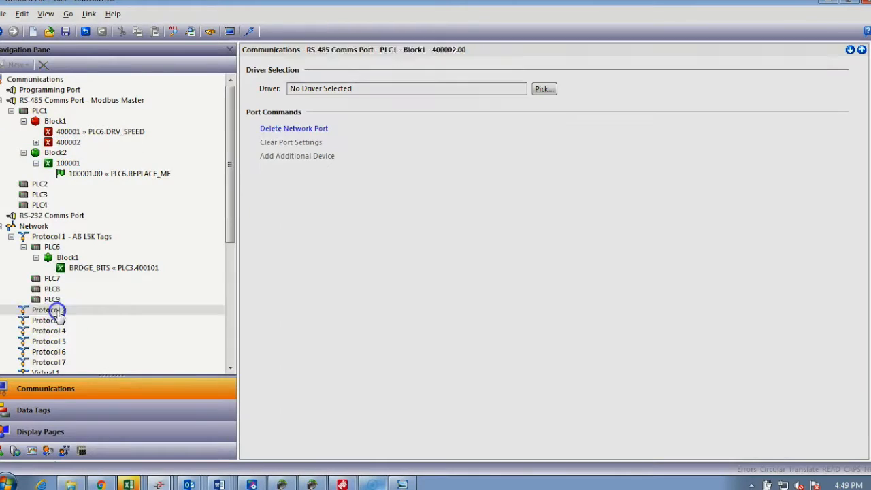
# Assign the GE TCP/IP Master via SRTP driver to the unused Protocol 2 port.
pyautogui.click(49, 311)
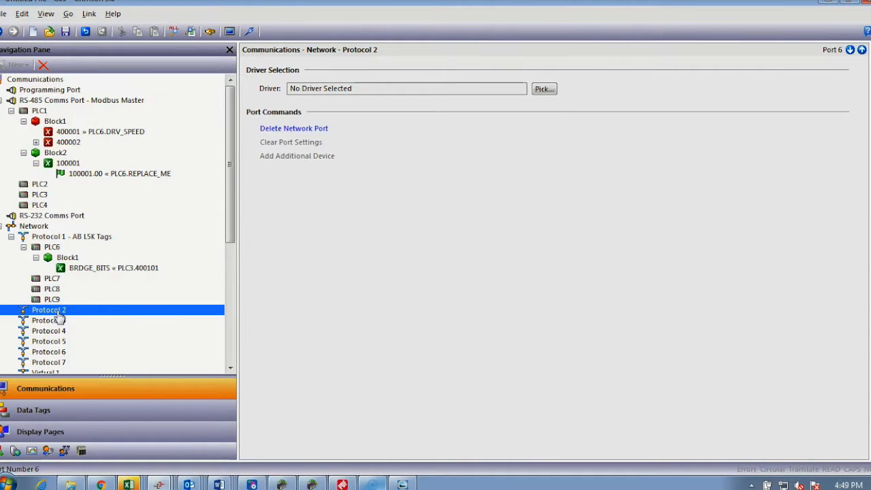
pyautogui.moveTo(116, 101)
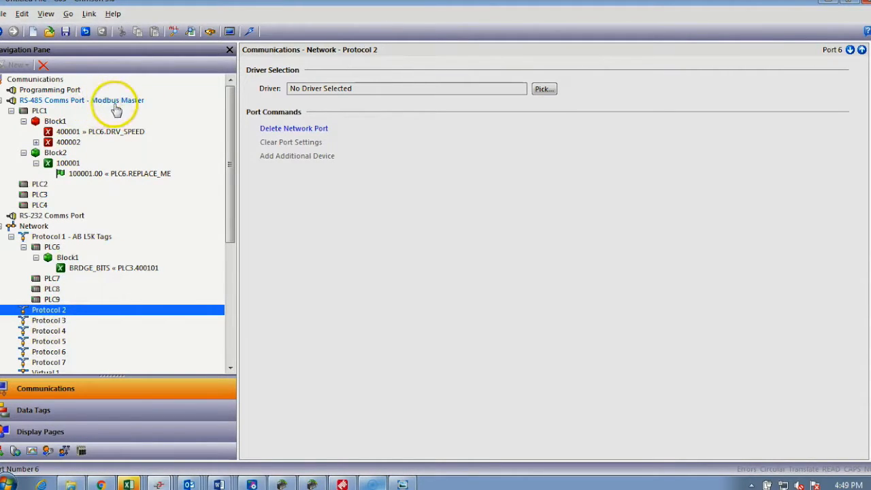
pyautogui.moveTo(98, 234)
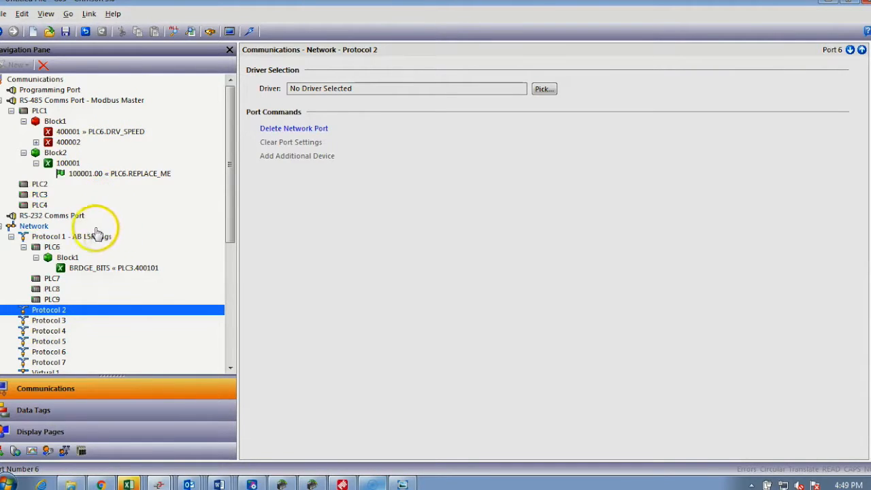
pyautogui.moveTo(65, 319)
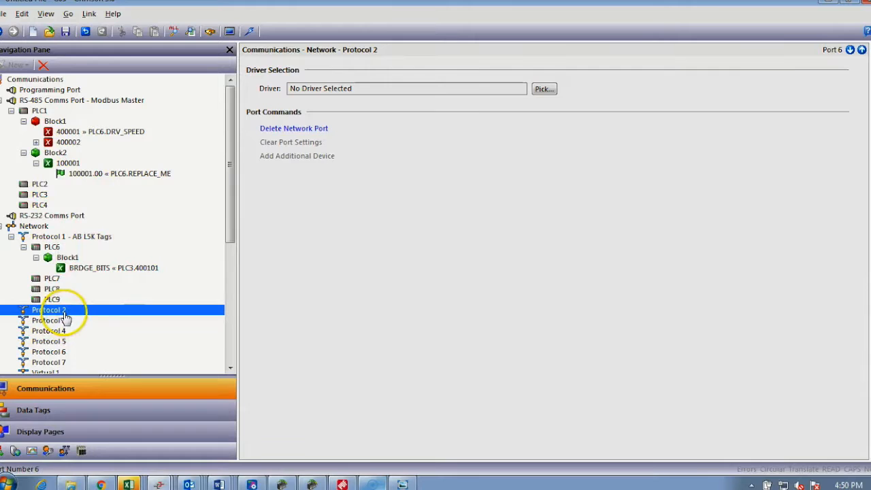
pyautogui.click(544, 88)
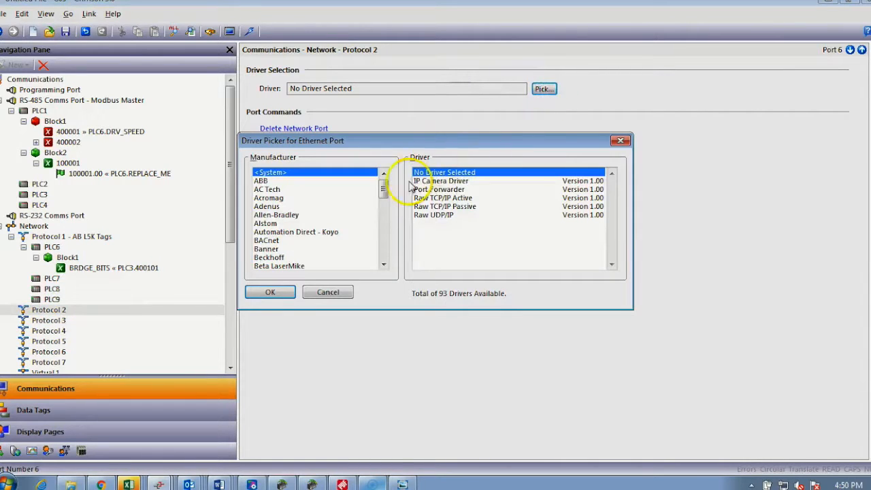
pyautogui.scroll(-3)
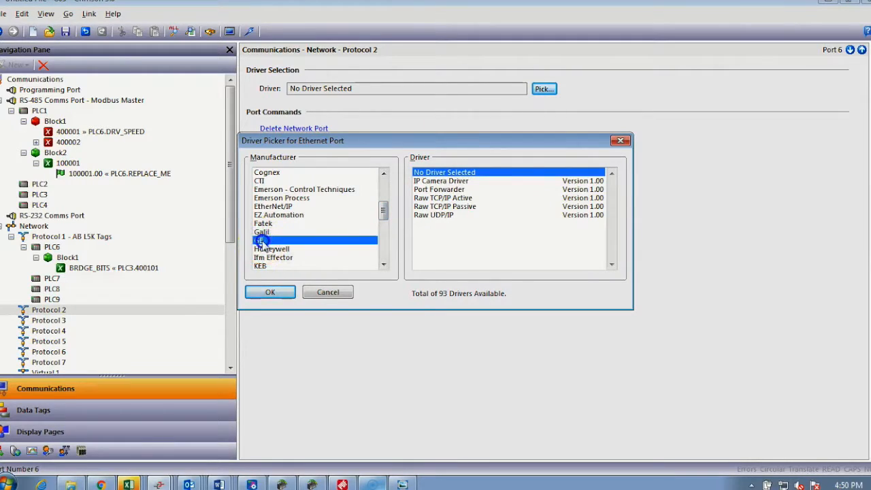
pyautogui.click(259, 240)
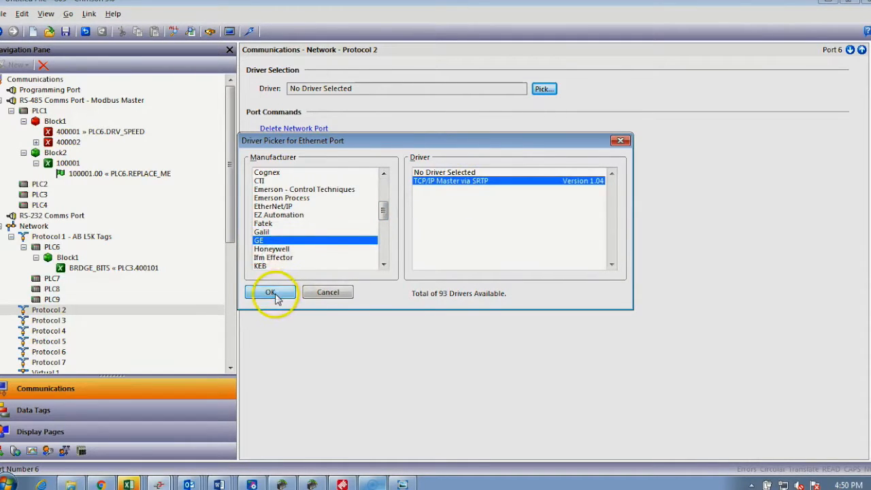
pyautogui.click(270, 291)
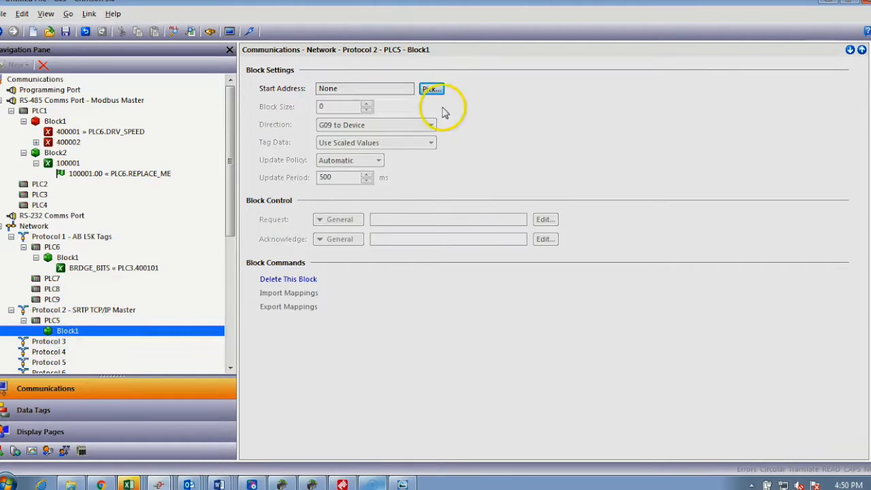
# Start PLC5's Block1 at data register R00001 and map R00001 to PLC6.DRV_SPEED.
pyautogui.click(431, 88)
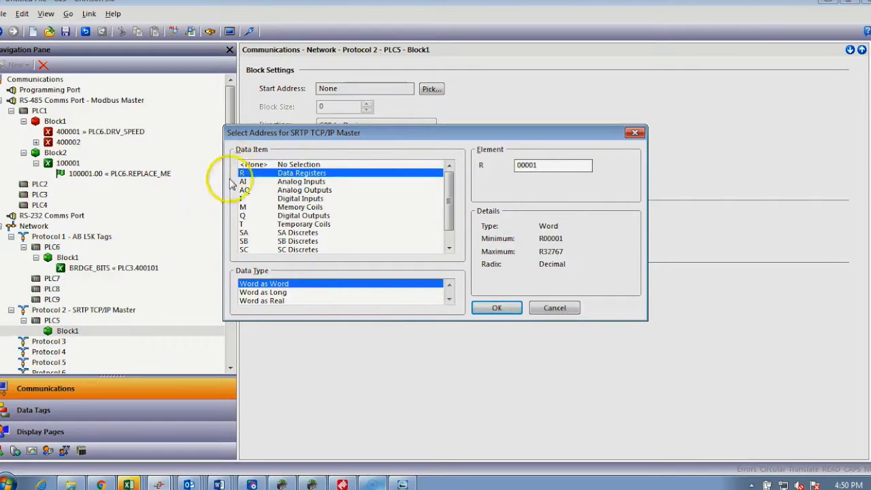
pyautogui.moveTo(512, 235)
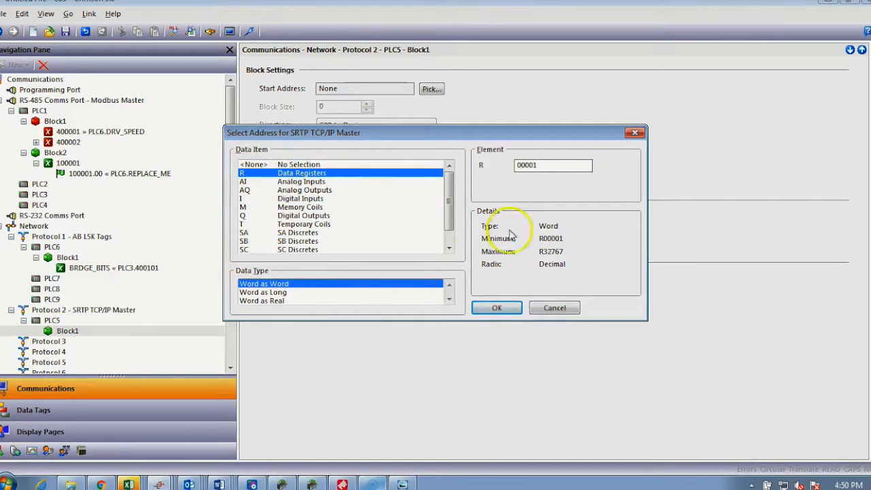
pyautogui.click(497, 308)
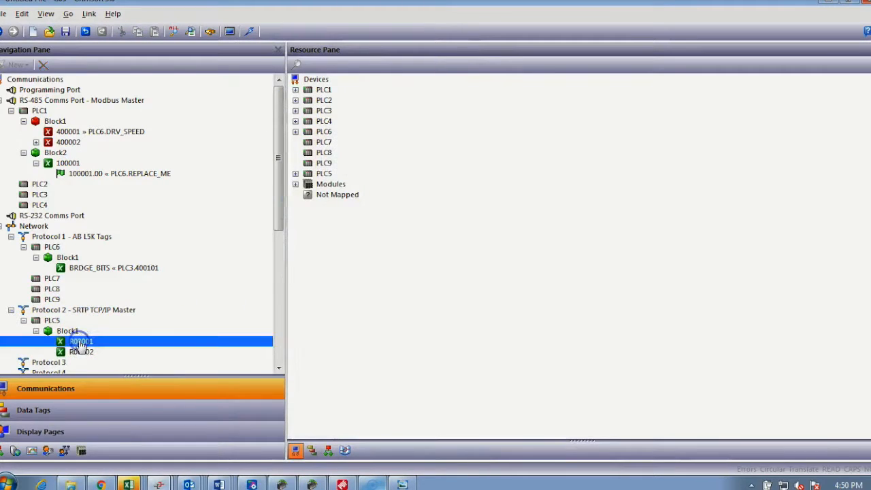
pyautogui.moveTo(347, 84)
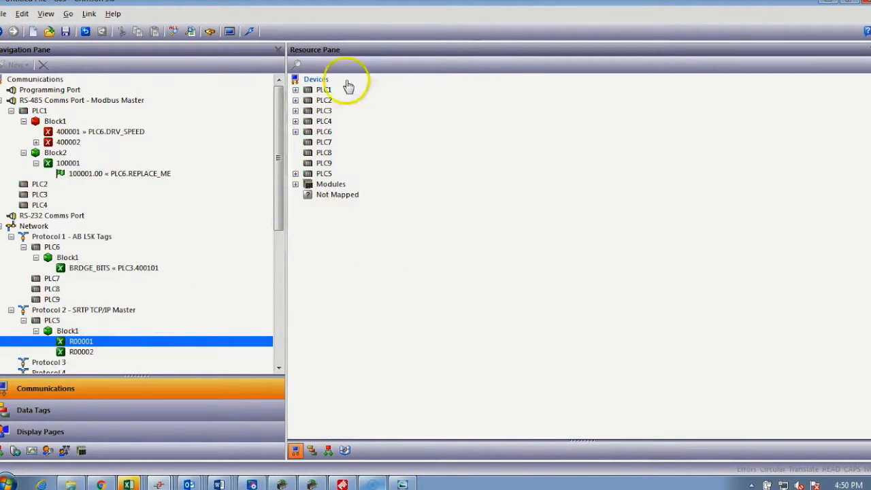
pyautogui.click(297, 130)
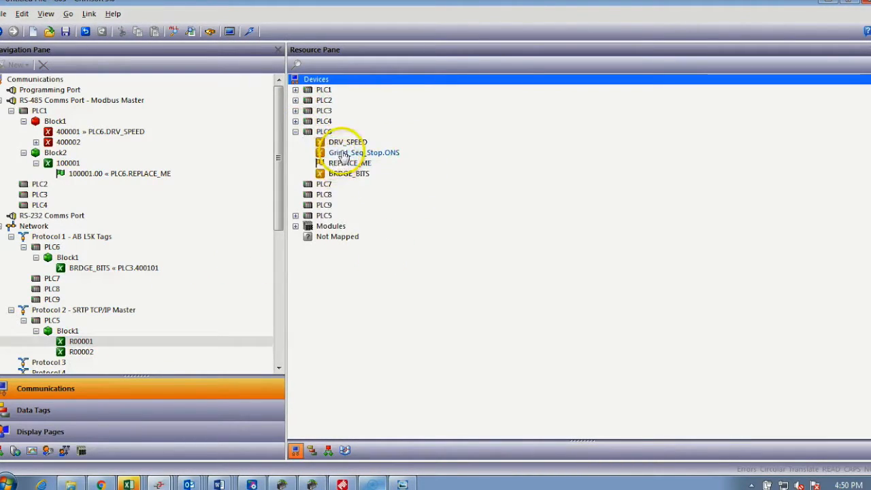
pyautogui.moveTo(349, 142); pyautogui.dragTo(174, 340)
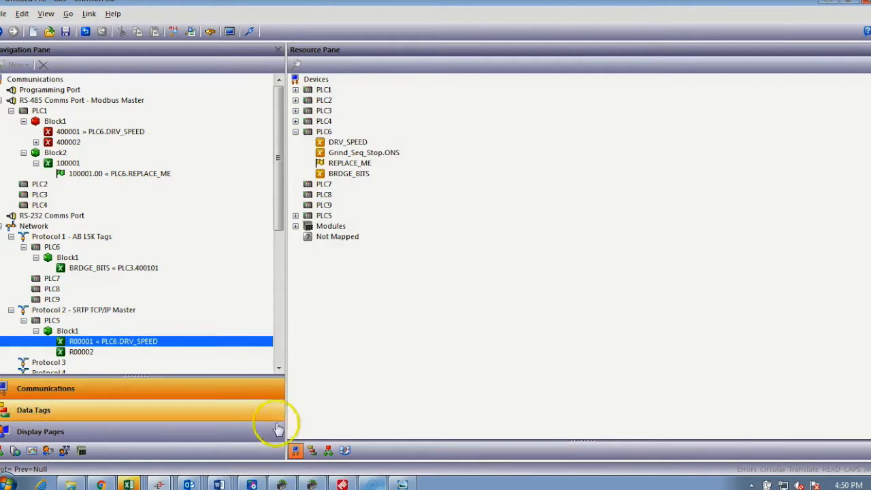
# Switch to the Network settings, expand its tree and collapse PLC6's Block1 to review the mappings.
pyautogui.click(33, 410)
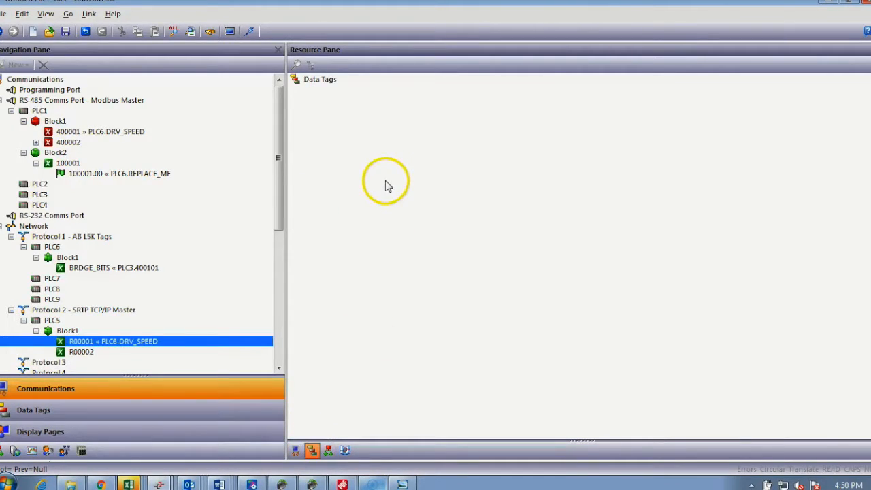
pyautogui.moveTo(71, 188)
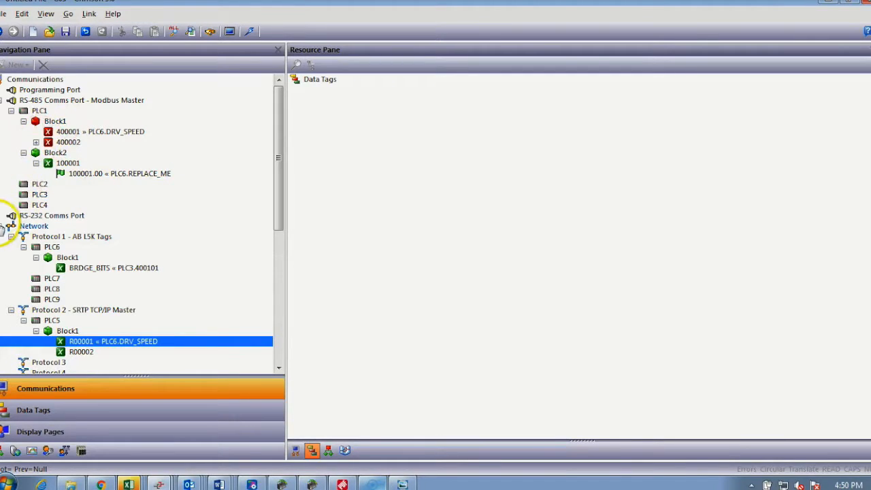
pyautogui.click(34, 226)
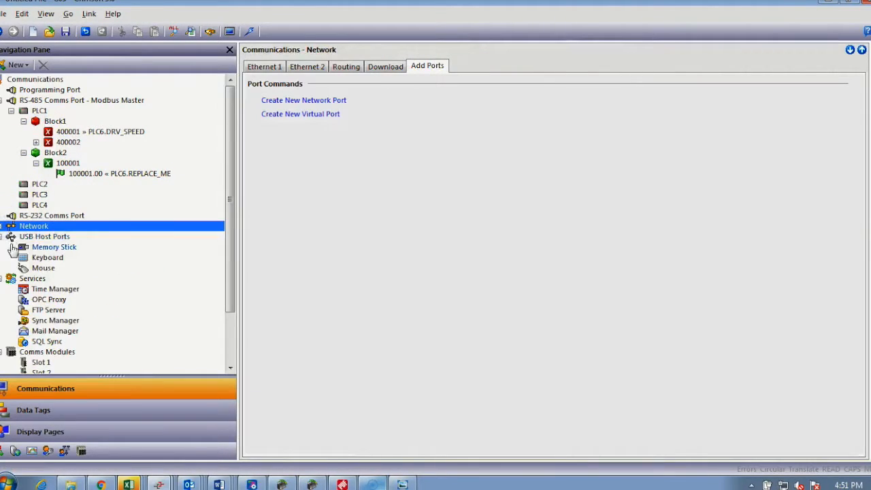
pyautogui.click(11, 226)
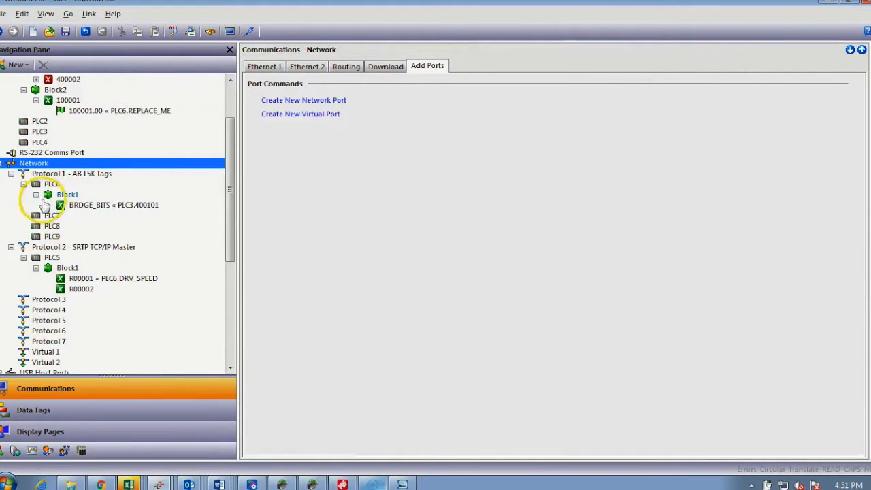
pyautogui.click(36, 194)
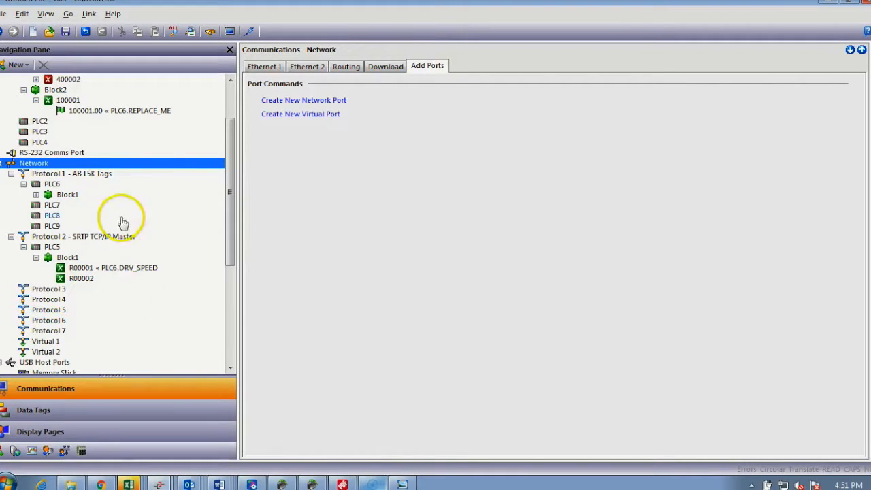
pyautogui.moveTo(251, 162)
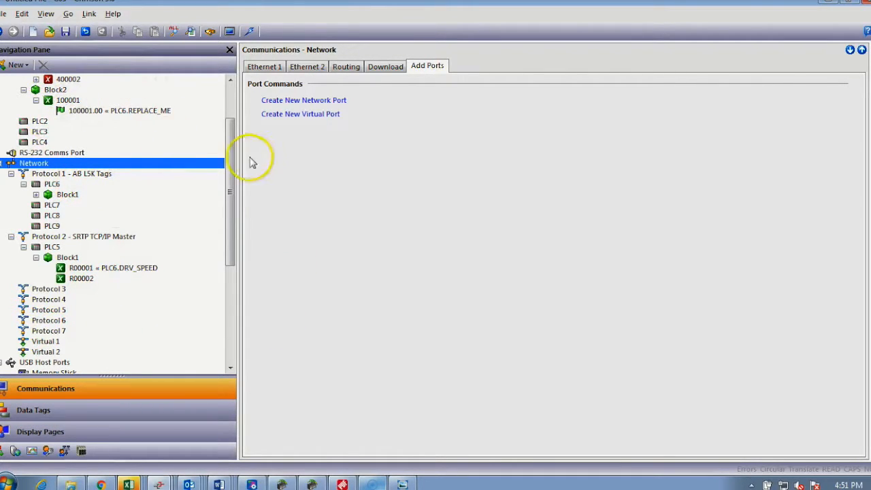
pyautogui.scroll(3)
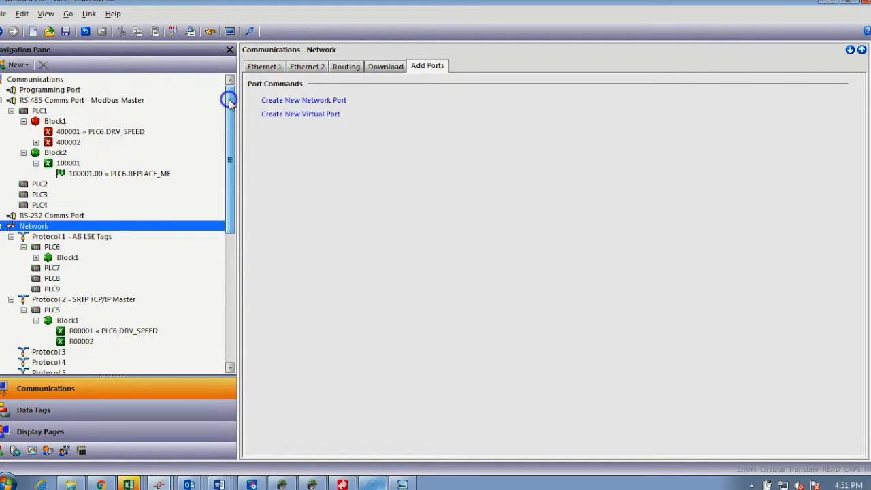
pyautogui.moveTo(183, 217)
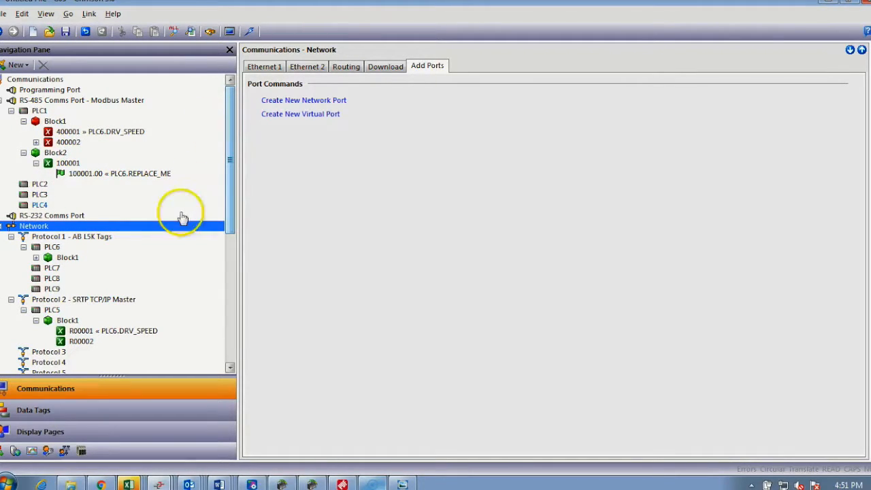
pyautogui.moveTo(229, 185)
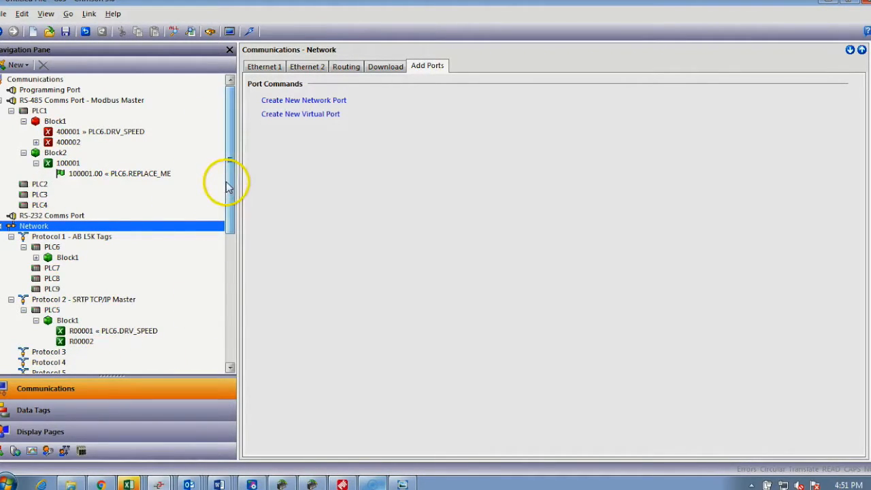
pyautogui.scroll(-3)
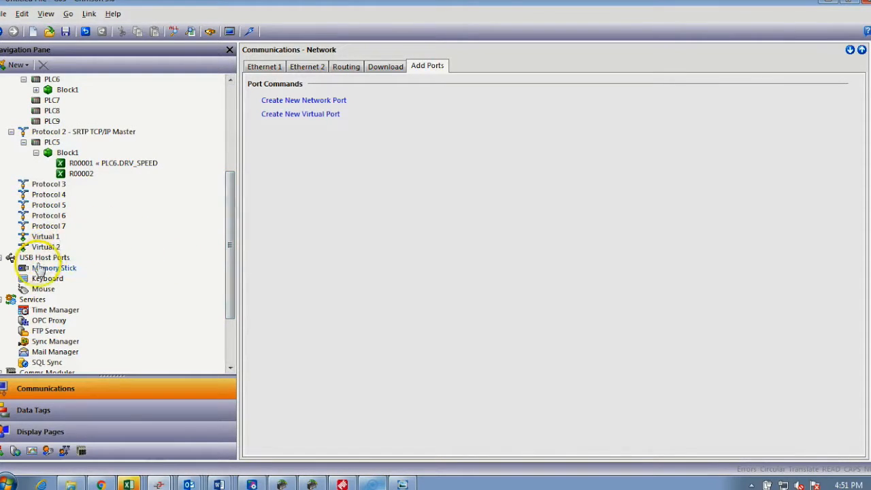